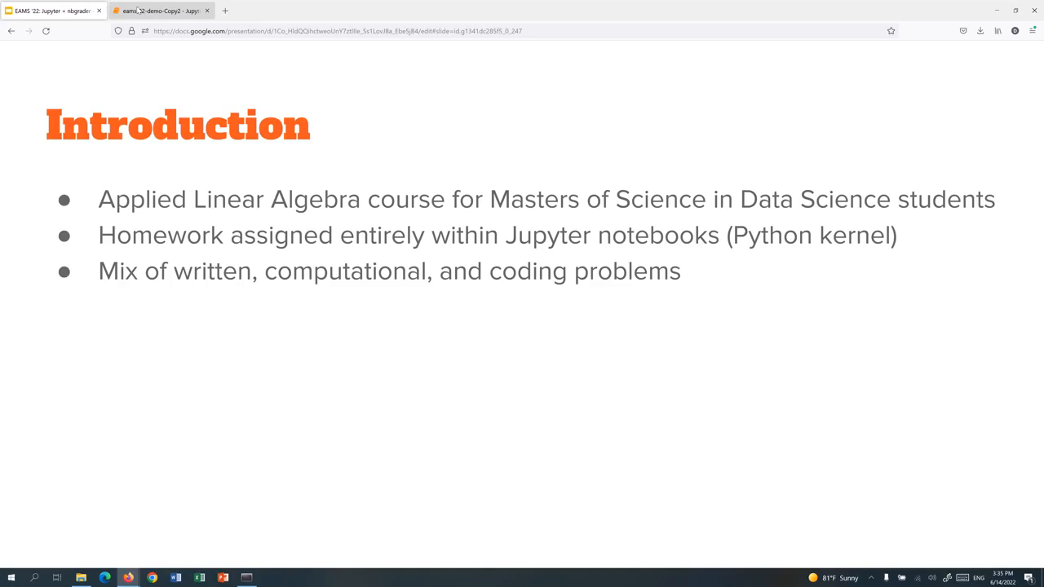
# Switch from the slides to the eams-22-demo-Copy2 assignment notebook
pyautogui.click(160, 11)
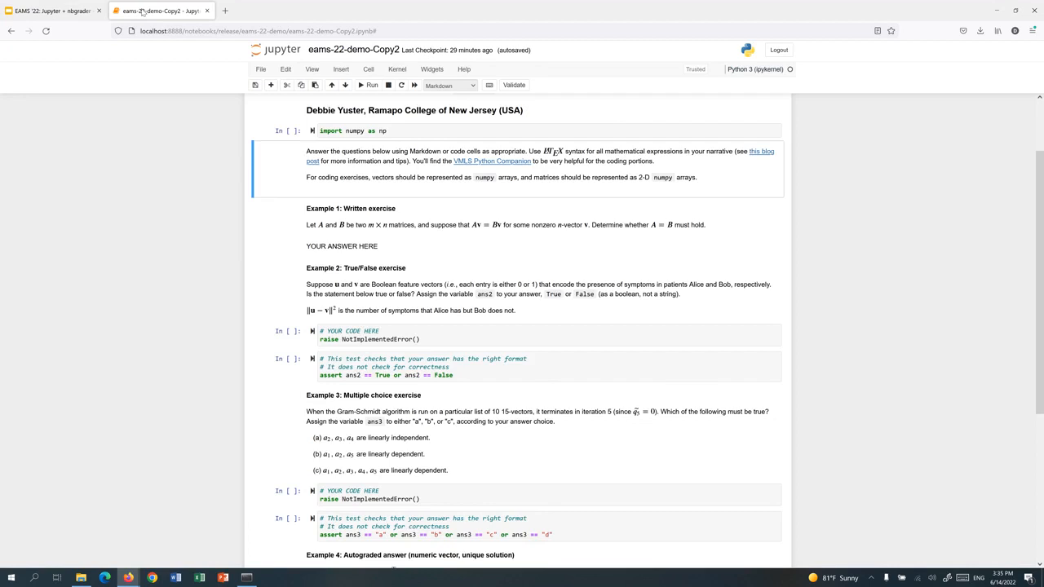
pyautogui.scroll(3)
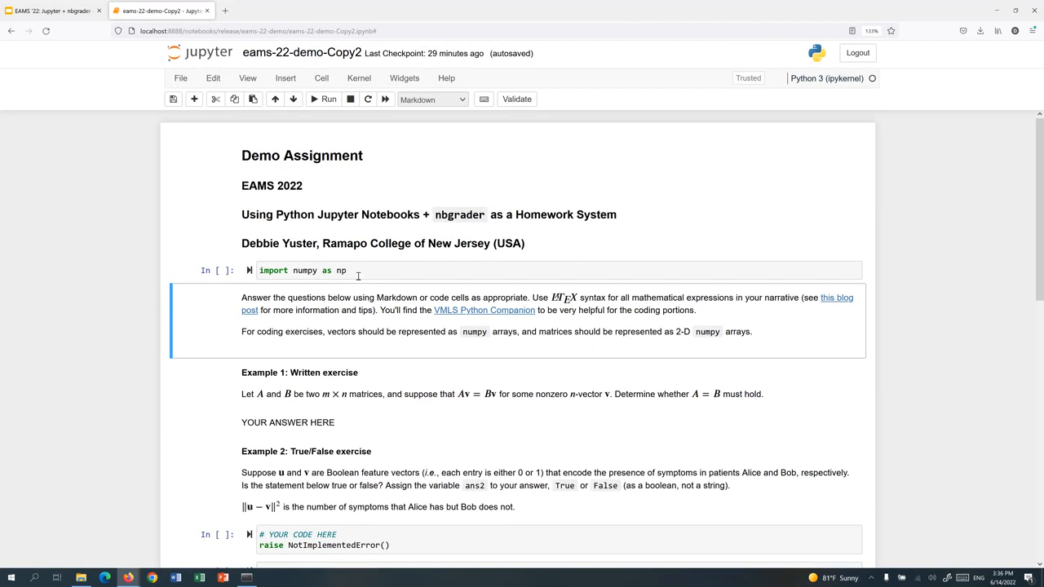
pyautogui.moveTo(359, 306)
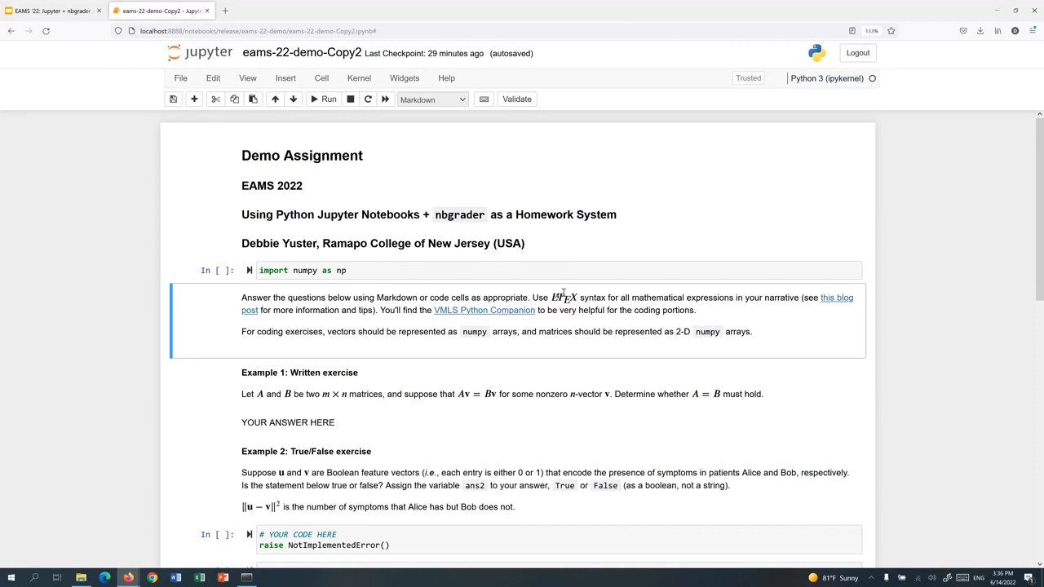
pyautogui.moveTo(467, 336)
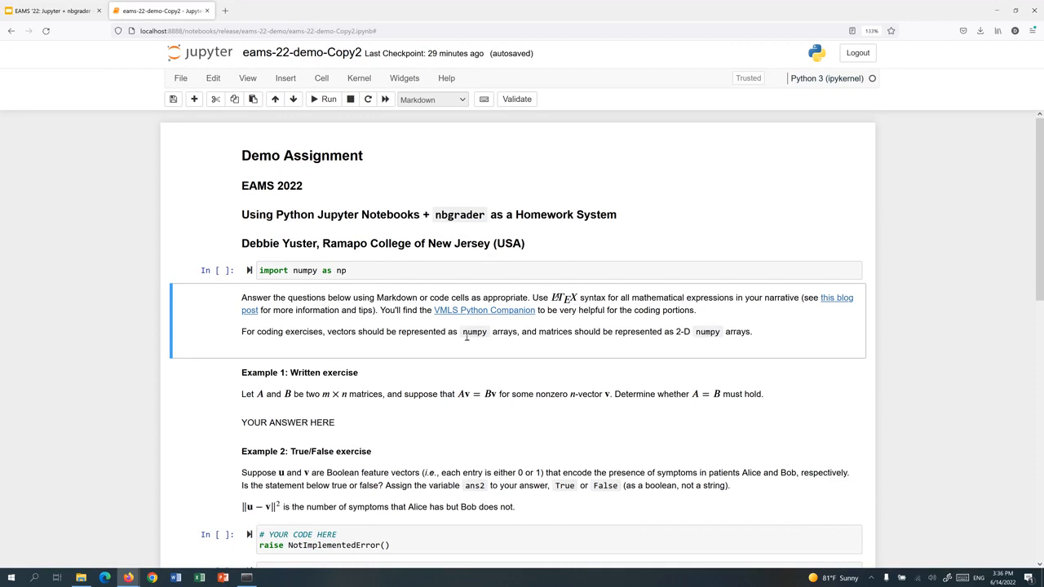
pyautogui.scroll(-3)
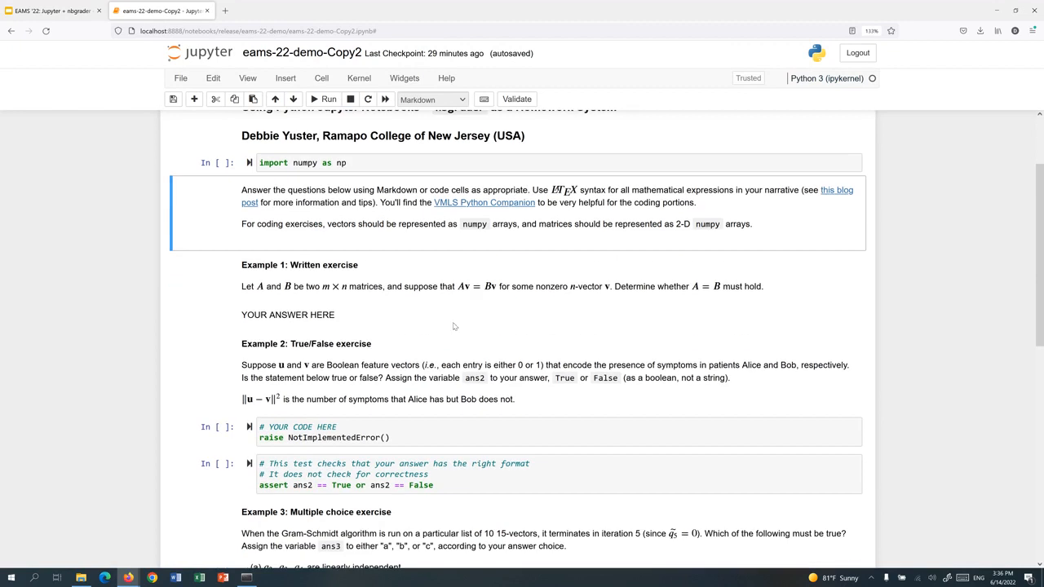
pyautogui.moveTo(454, 326)
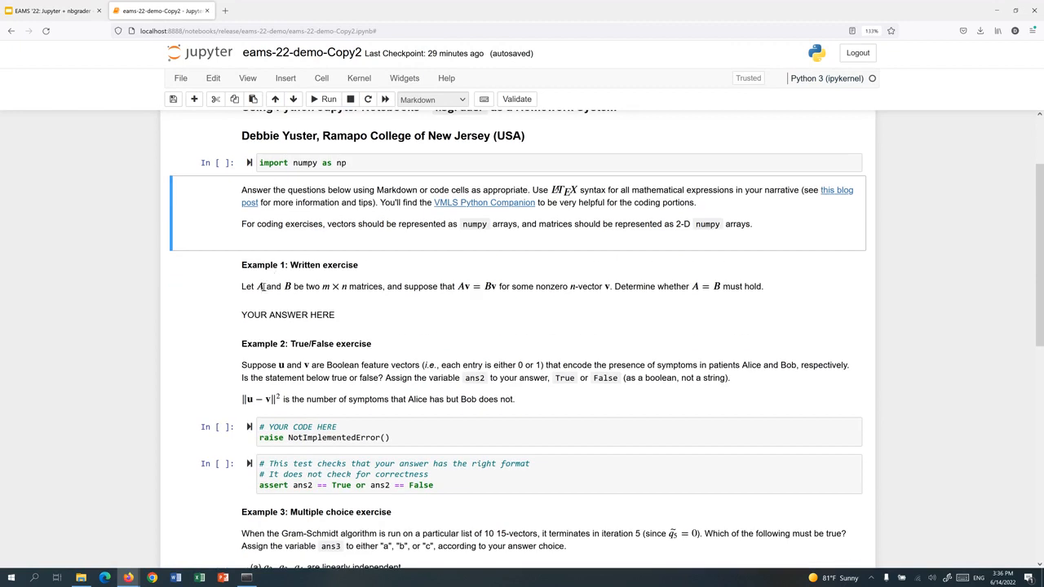
pyautogui.moveTo(634, 302)
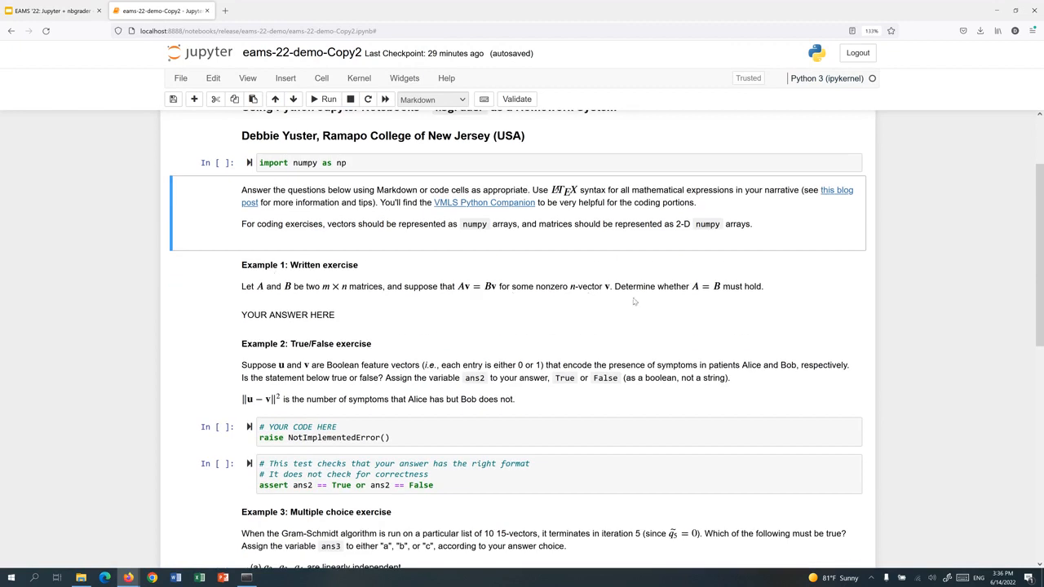
# Write "Here is my answer. $x^2 + \sqrt{2}$" in the Example 1 cell and render it
pyautogui.click(287, 314)
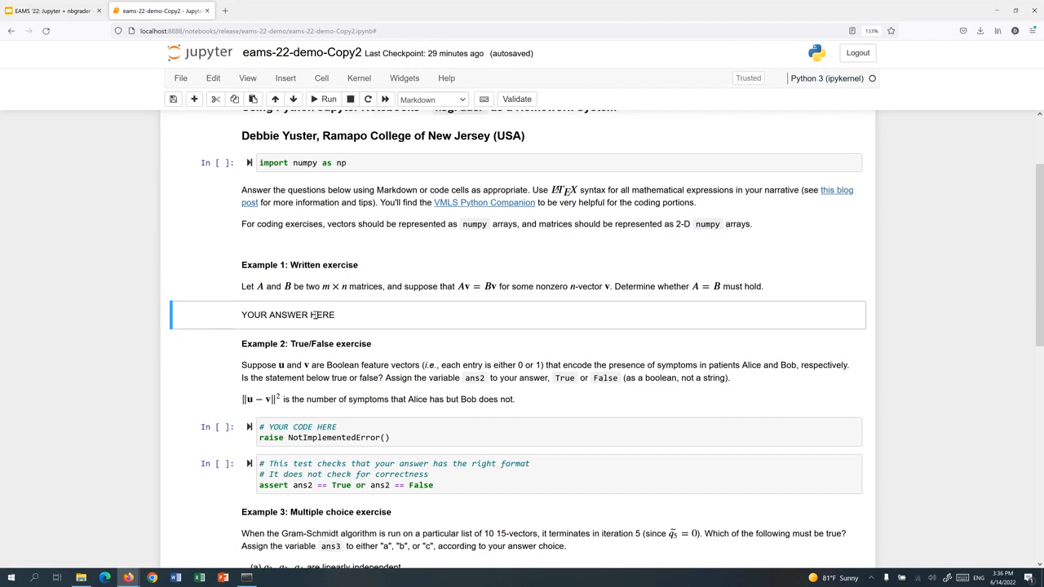
pyautogui.doubleClick(288, 315)
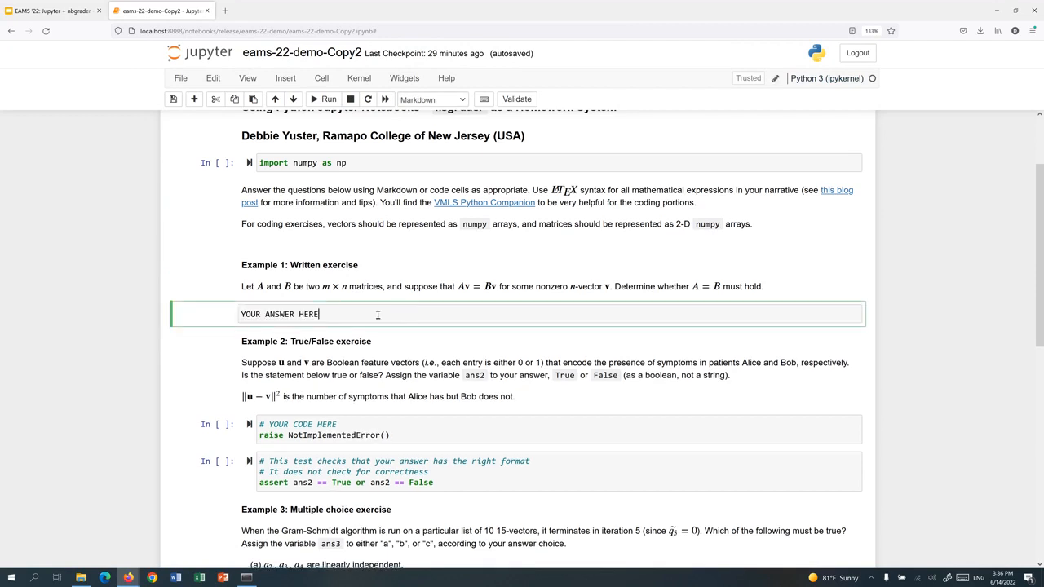
pyautogui.write('Here is')
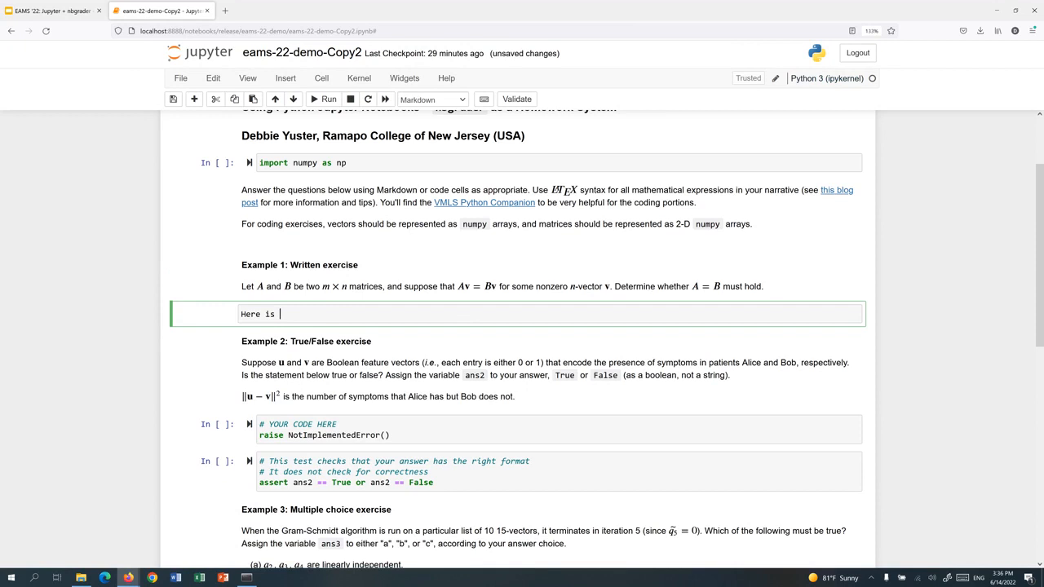
pyautogui.write('my ans')
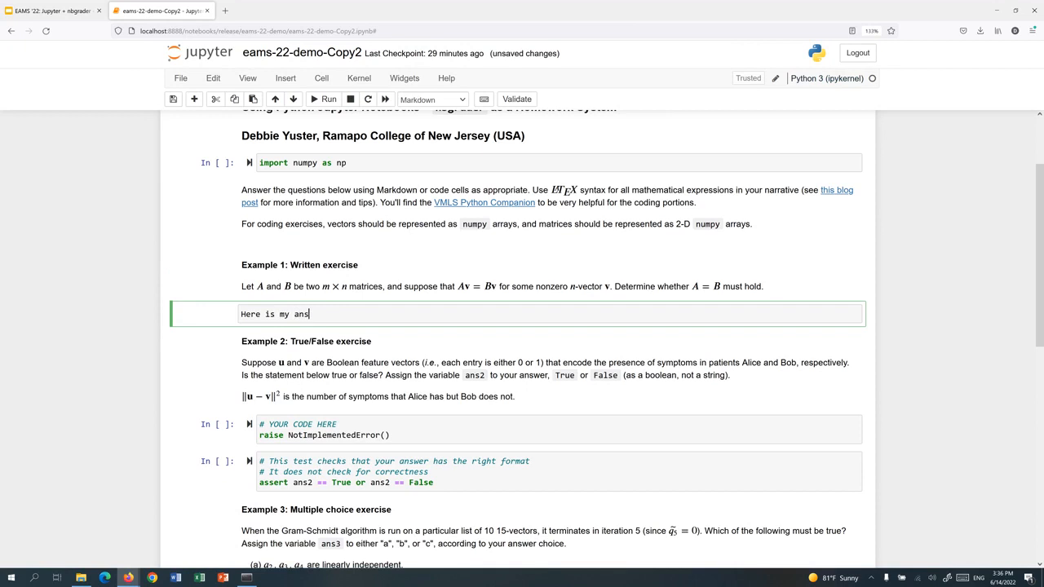
pyautogui.write('wer.')
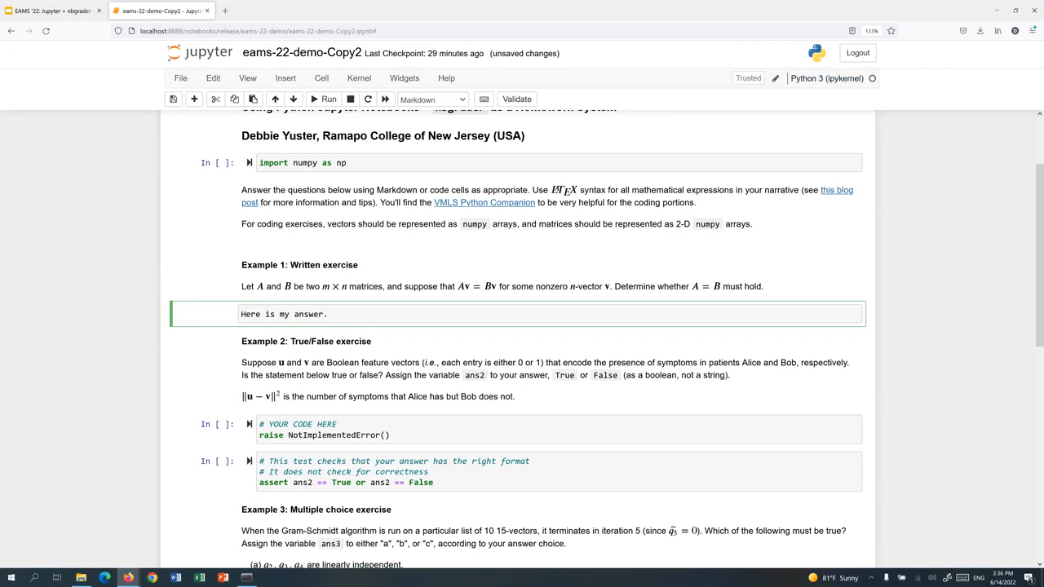
pyautogui.write('$x')
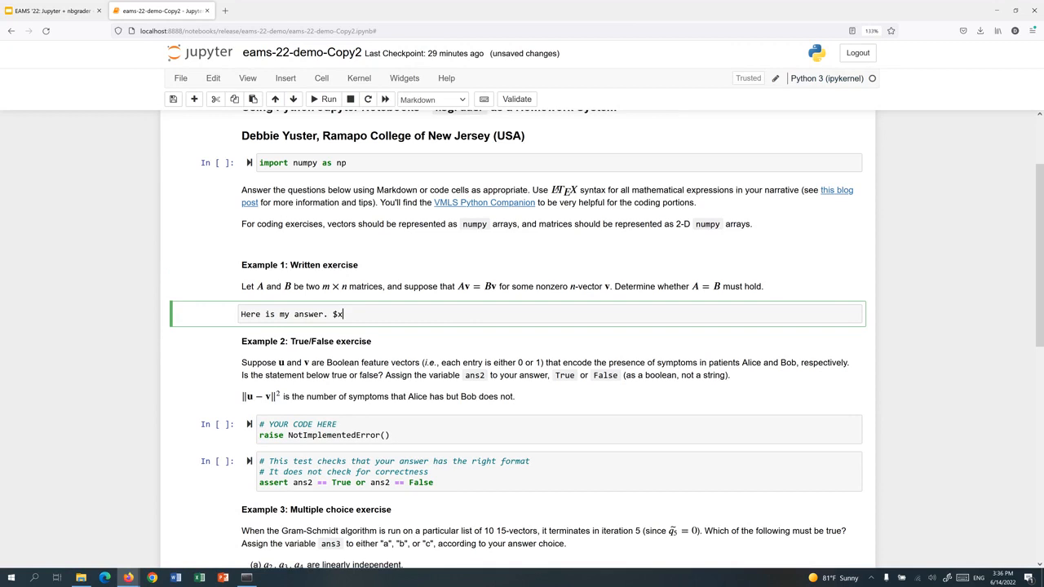
pyautogui.write('^2 +')
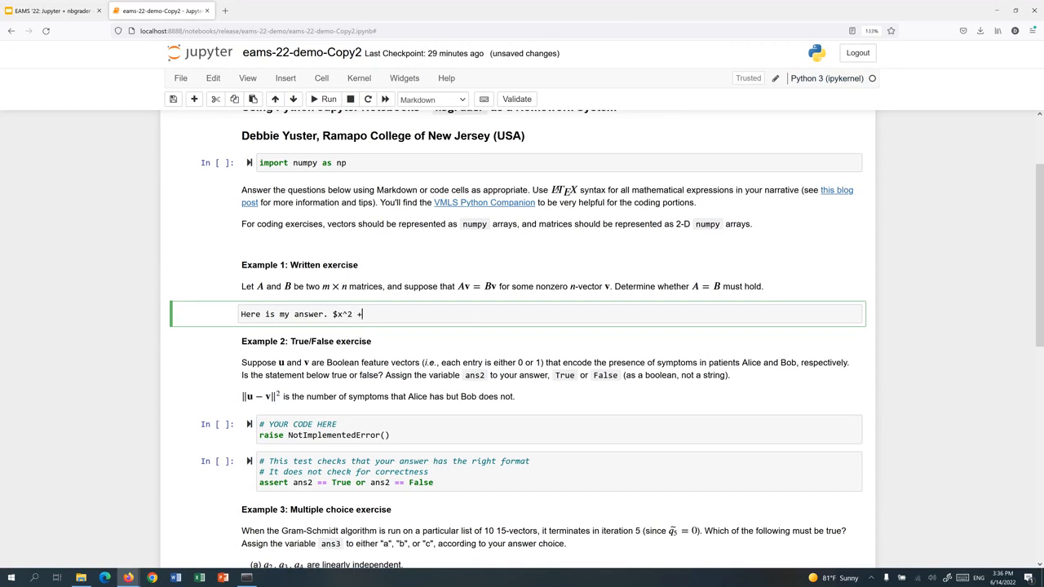
pyautogui.write('\\sqrt')
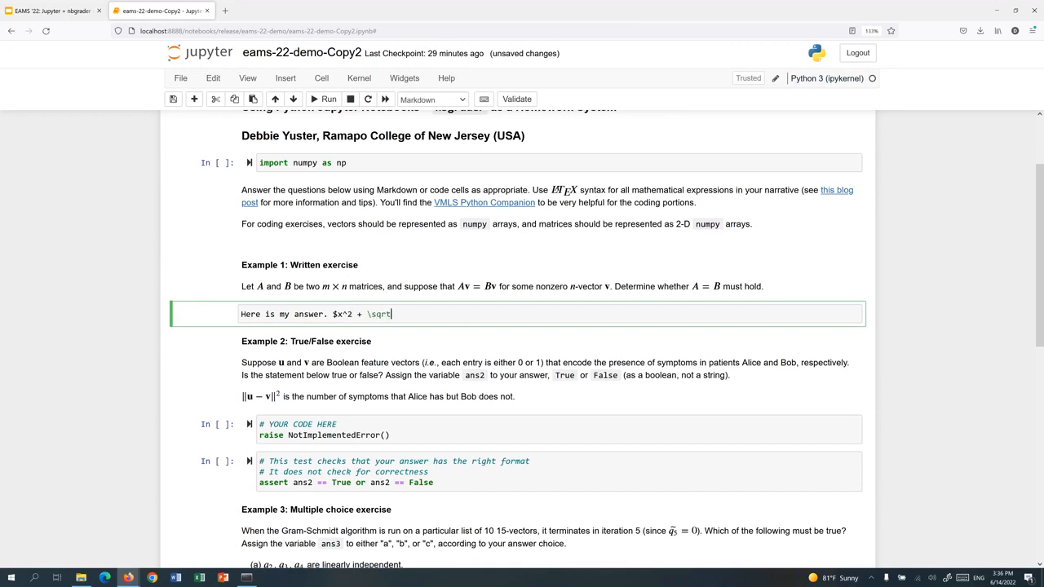
pyautogui.write('{2}')
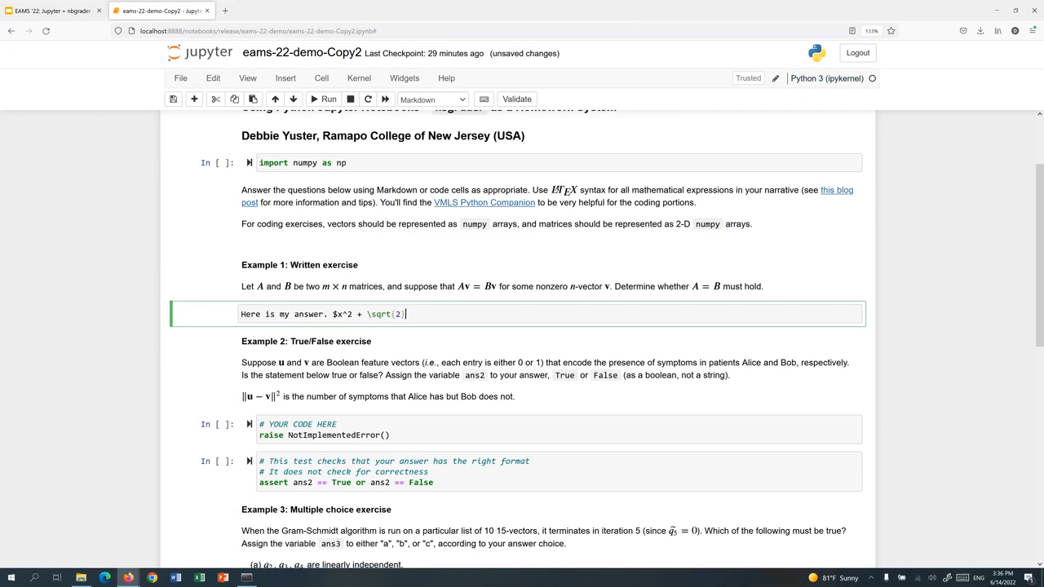
pyautogui.write('$')
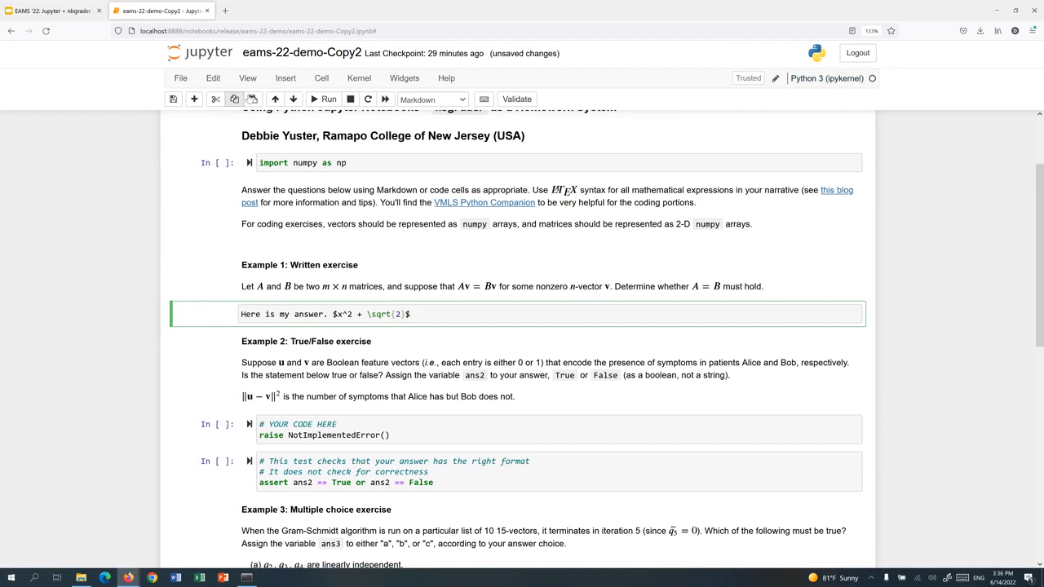
pyautogui.click(328, 99)
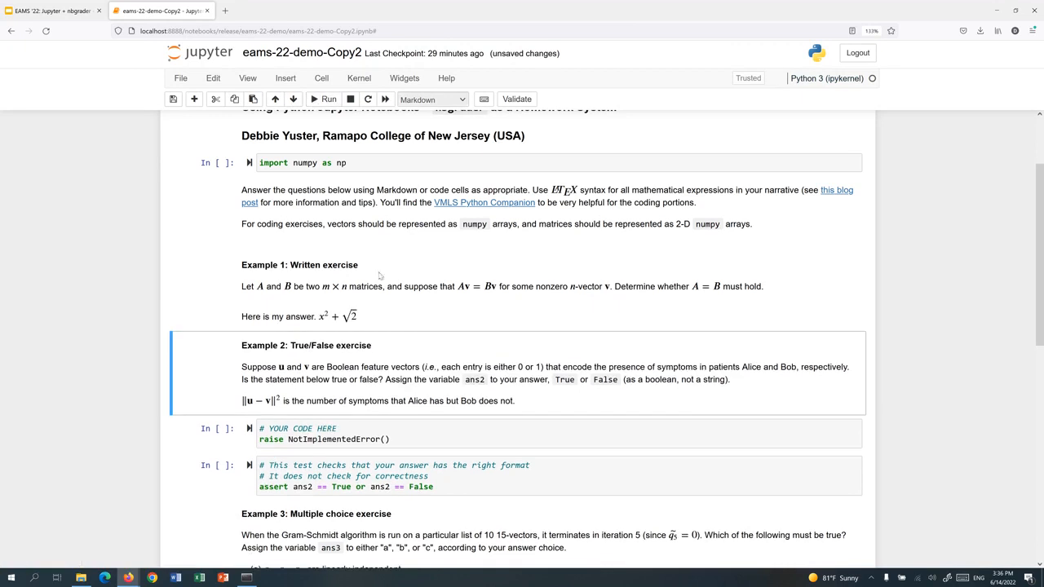
pyautogui.moveTo(334, 348)
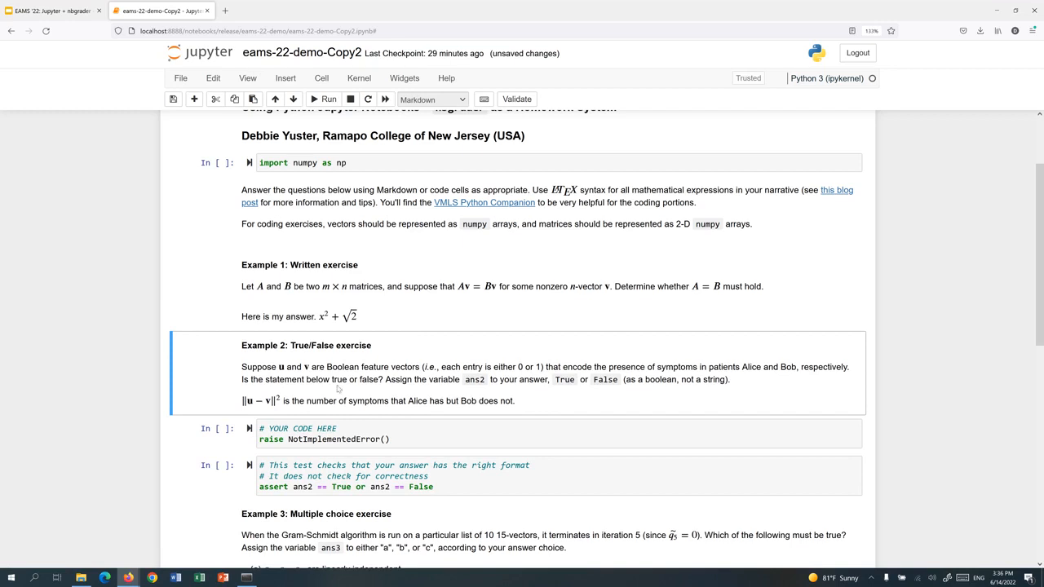
# Set the Example 2 answer to ans2 = True and run it with its test
pyautogui.scroll(-3)
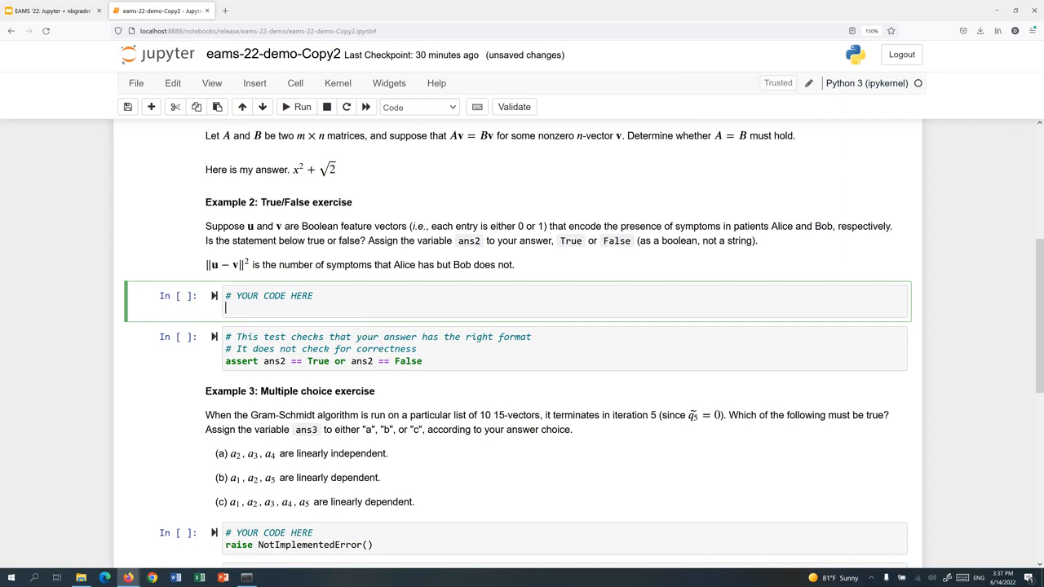
pyautogui.write('ans2 = T')
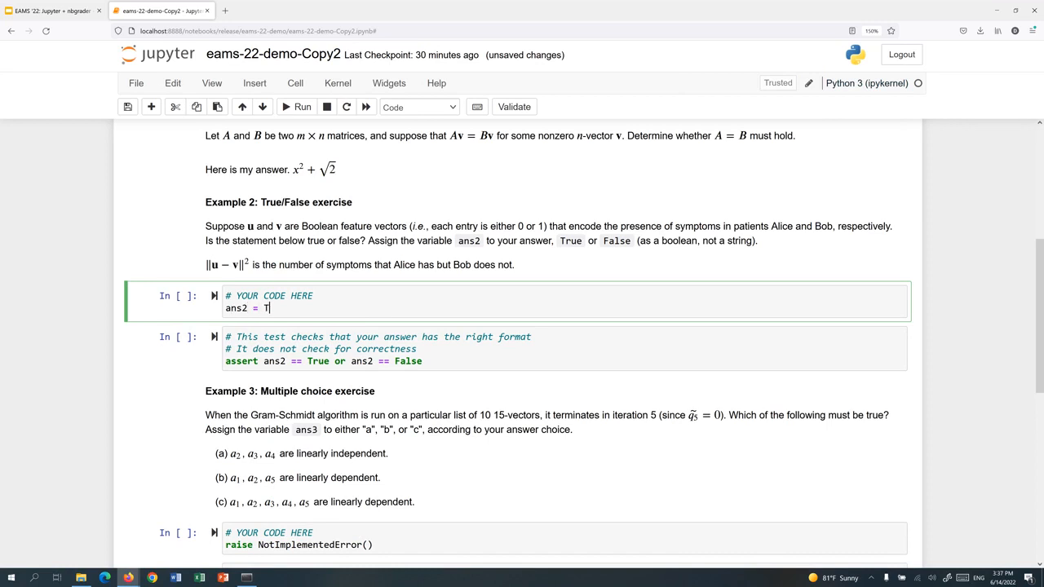
pyautogui.write('rue')
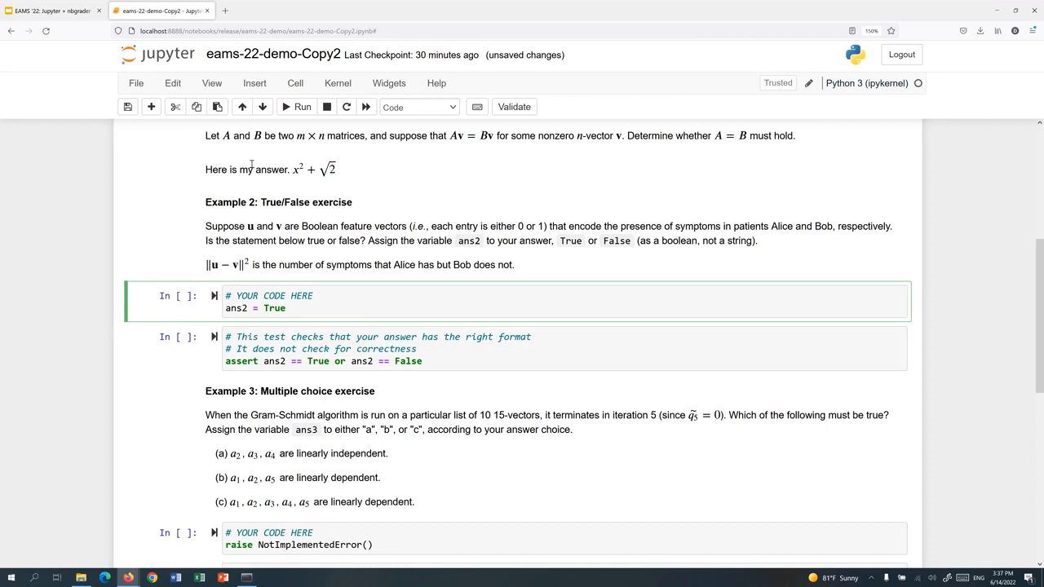
pyautogui.click(298, 107)
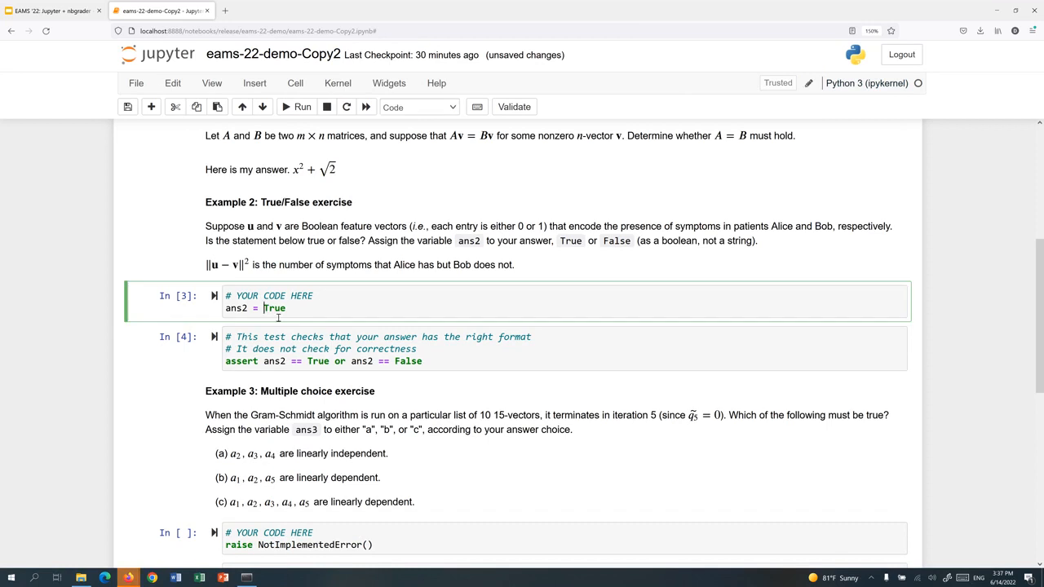
# Quote the value as "True" and rerun, triggering an AssertionError in the test
pyautogui.write('"')
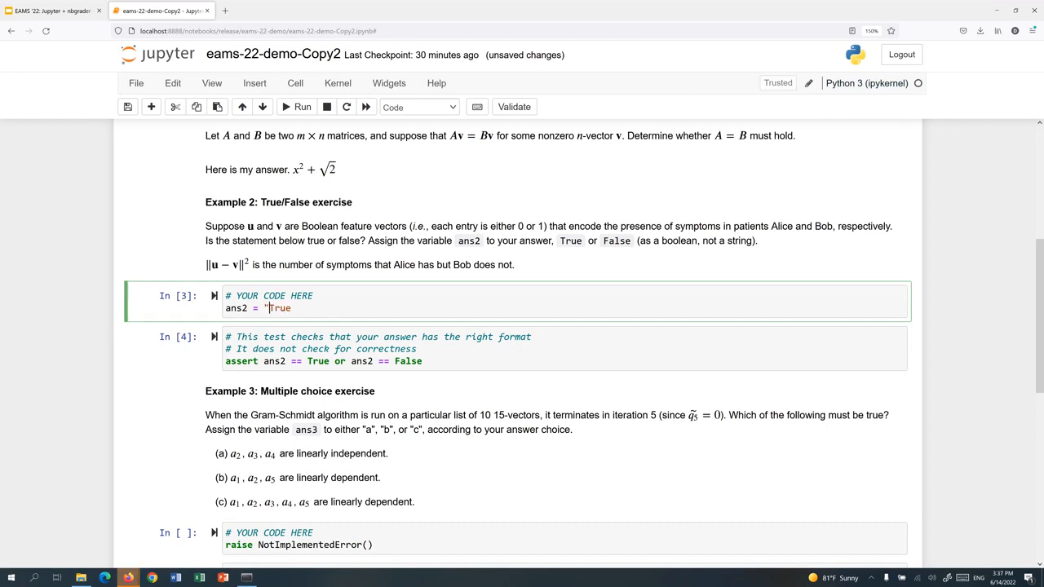
pyautogui.write('"')
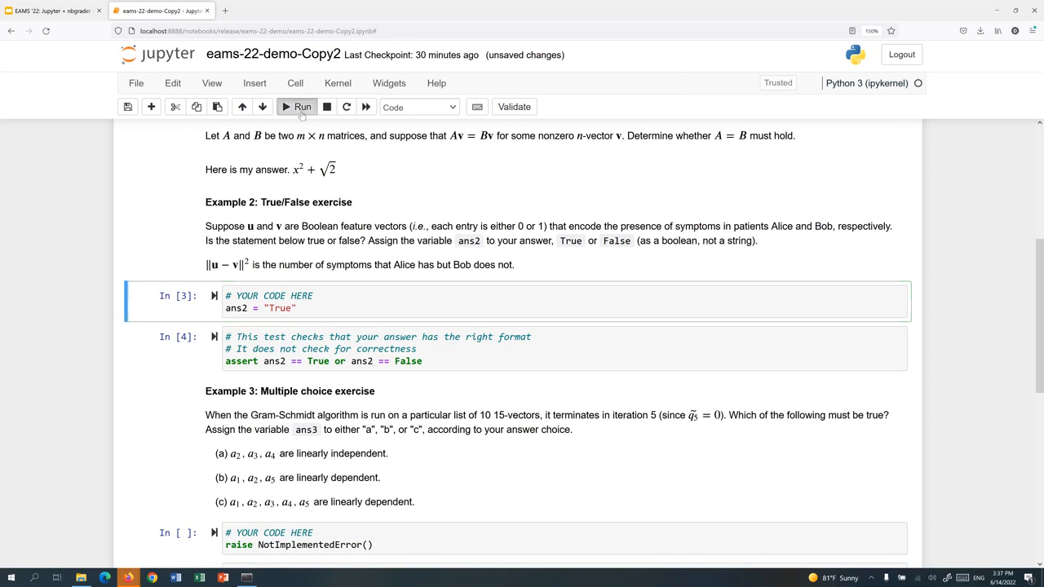
pyautogui.click(298, 107)
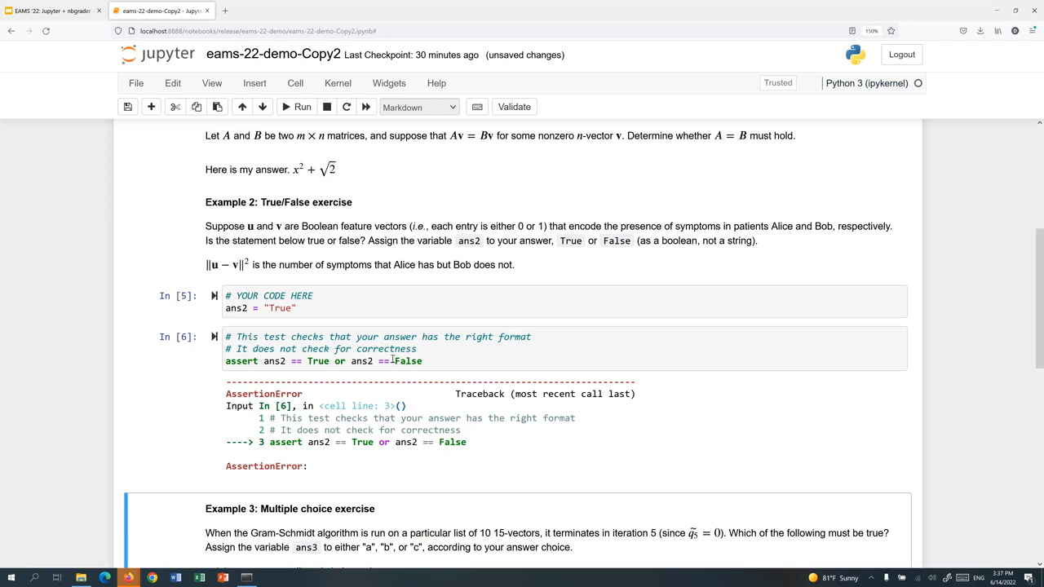
# Set ans3 = "b" for Example 3, then run the answer and its format check
pyautogui.scroll(-3)
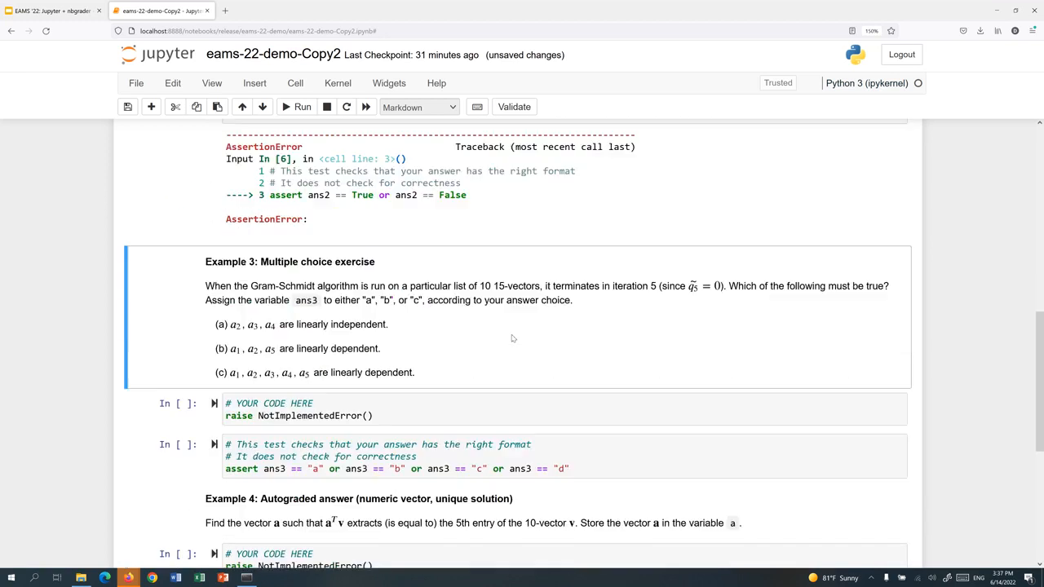
pyautogui.scroll(-3)
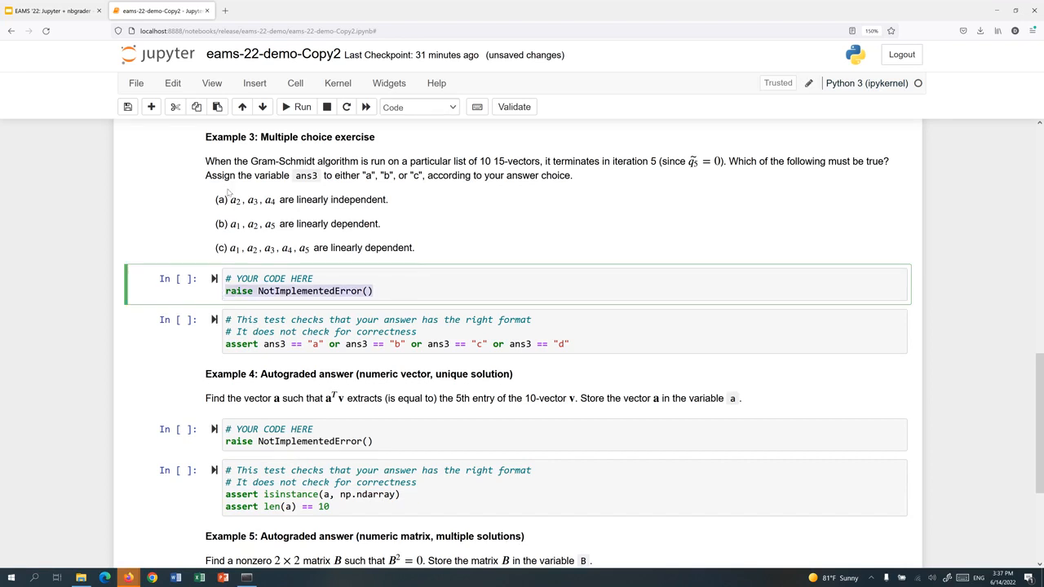
pyautogui.moveTo(241, 248)
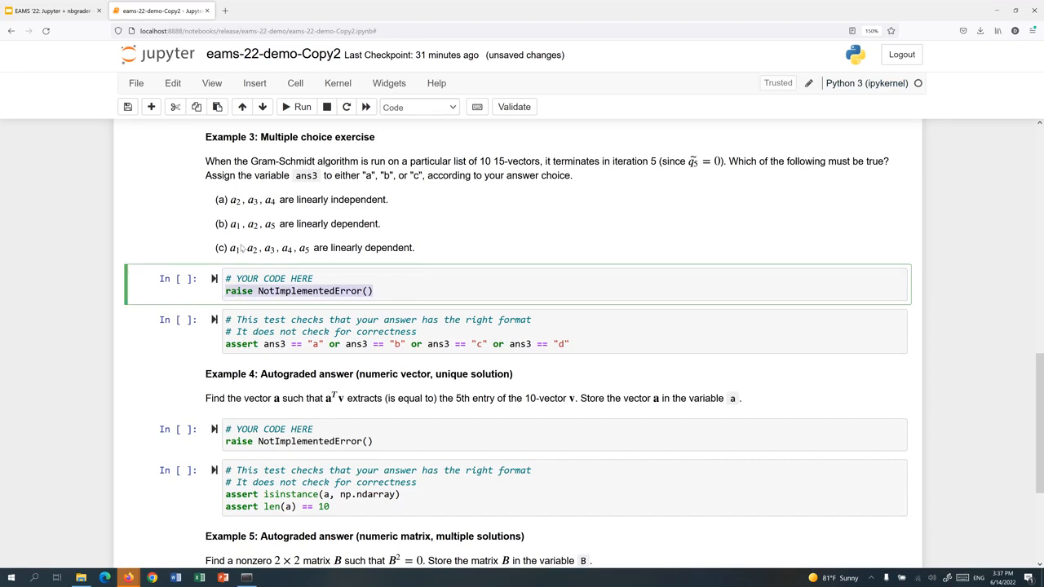
pyautogui.moveTo(294, 191)
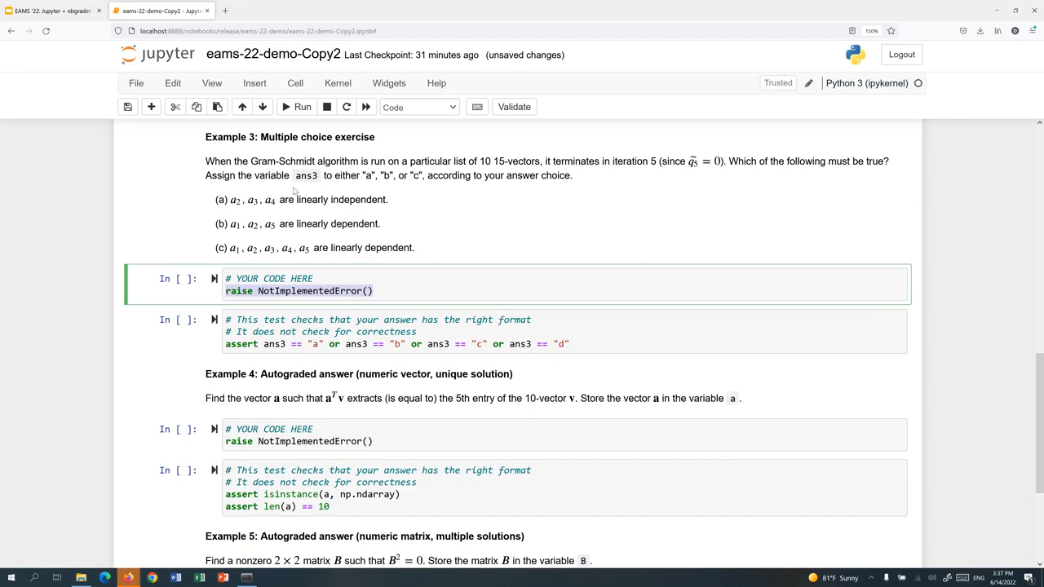
pyautogui.write('ans3 = "')
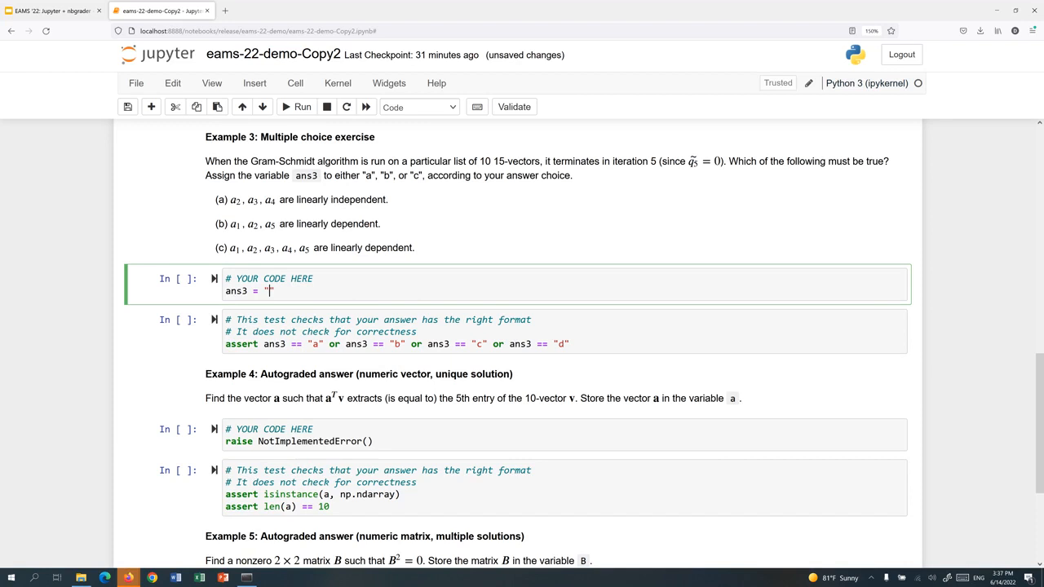
pyautogui.write('b"')
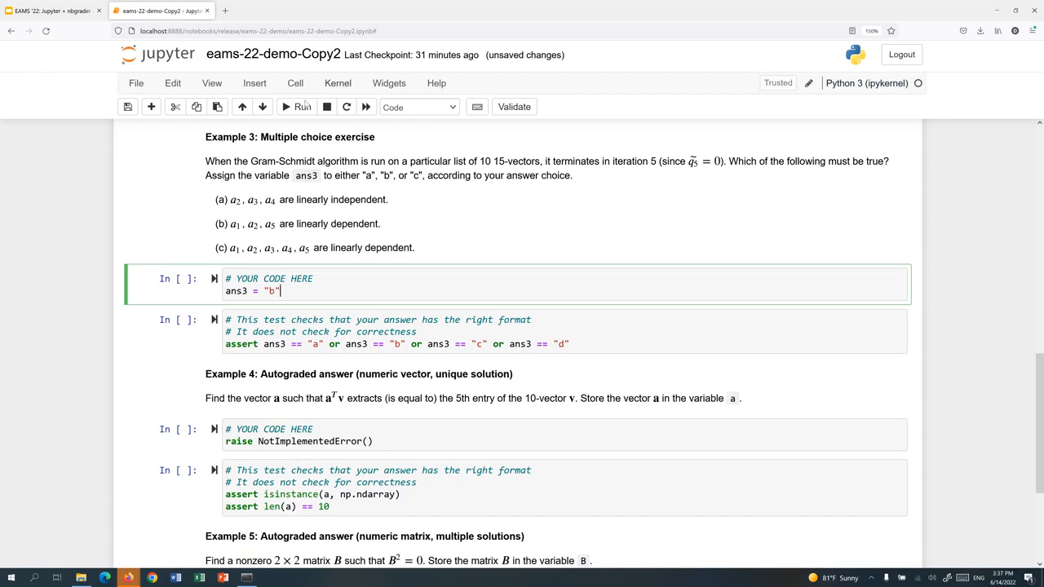
pyautogui.click(302, 107)
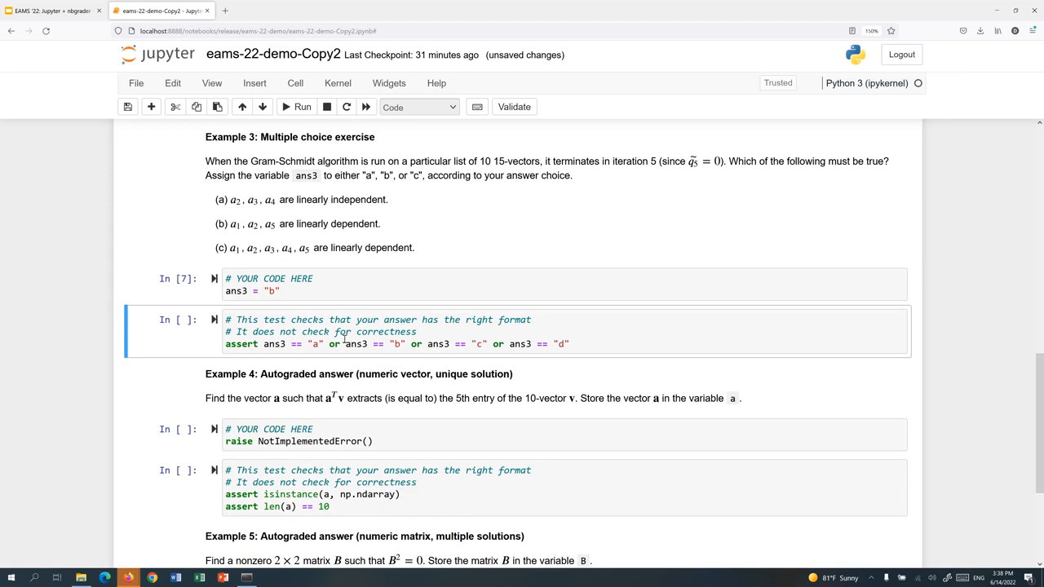
pyautogui.moveTo(544, 356)
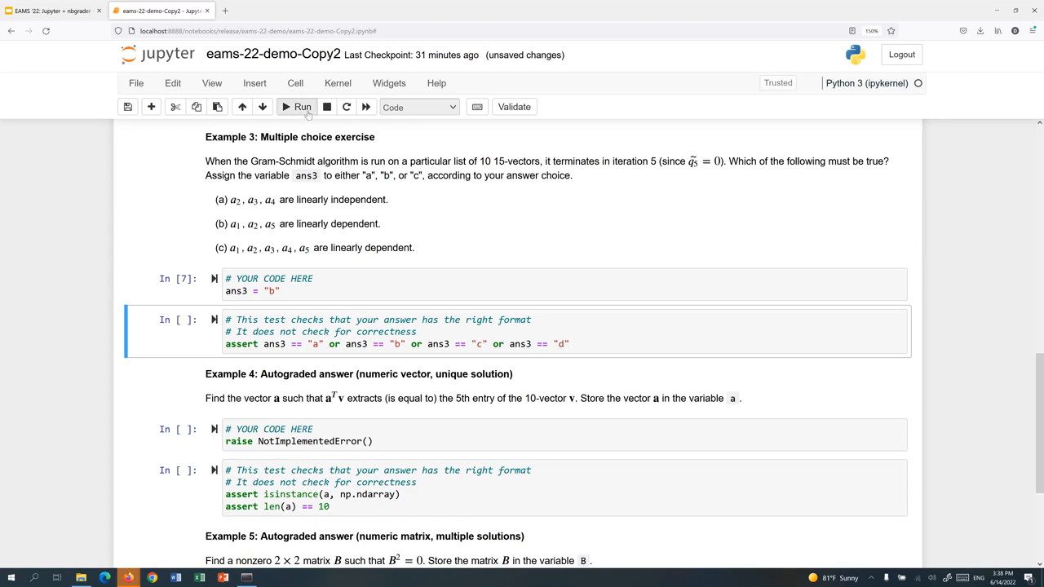
pyautogui.click(303, 107)
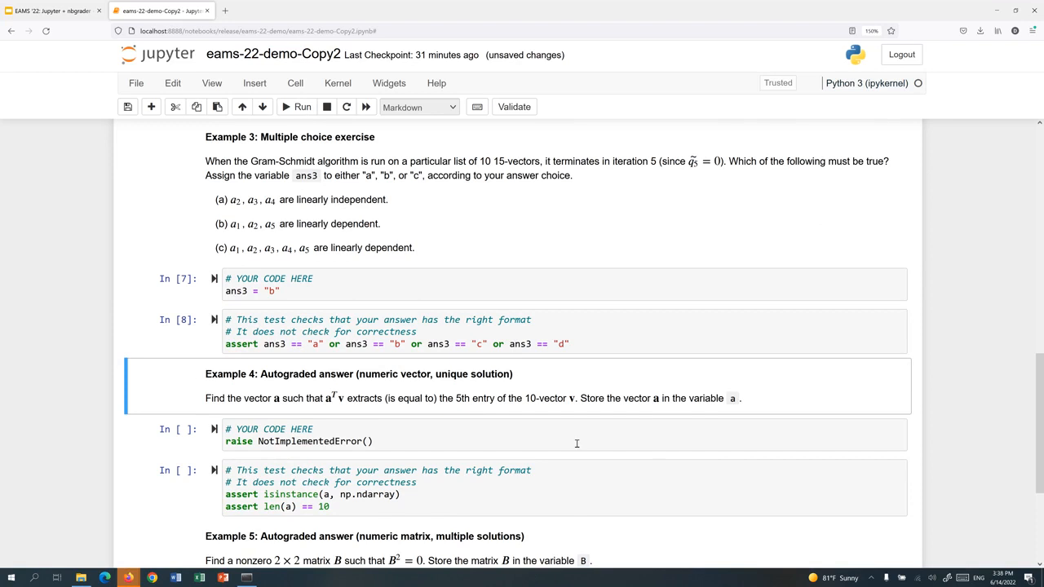
pyautogui.scroll(-3)
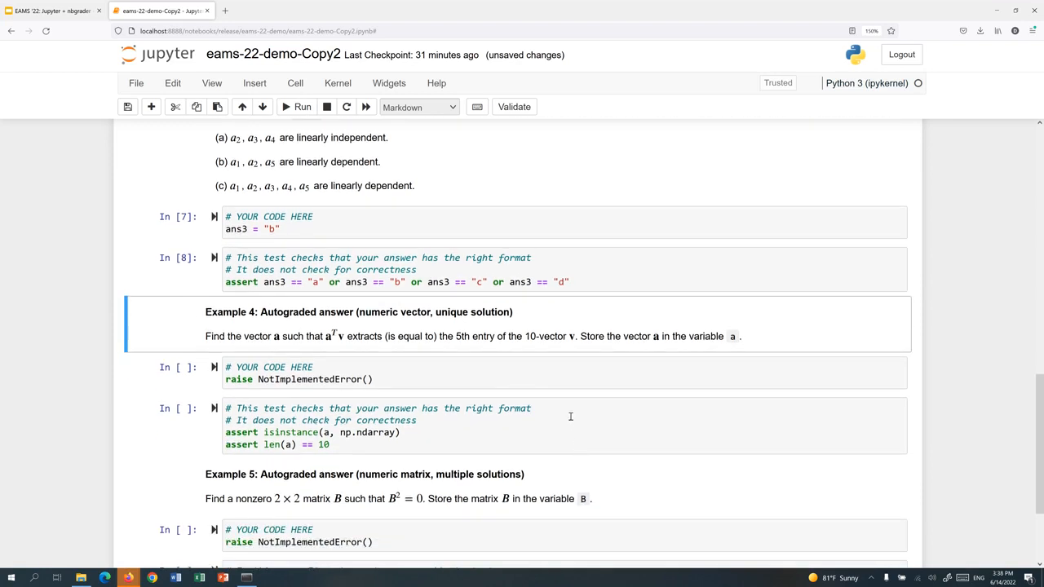
pyautogui.scroll(3)
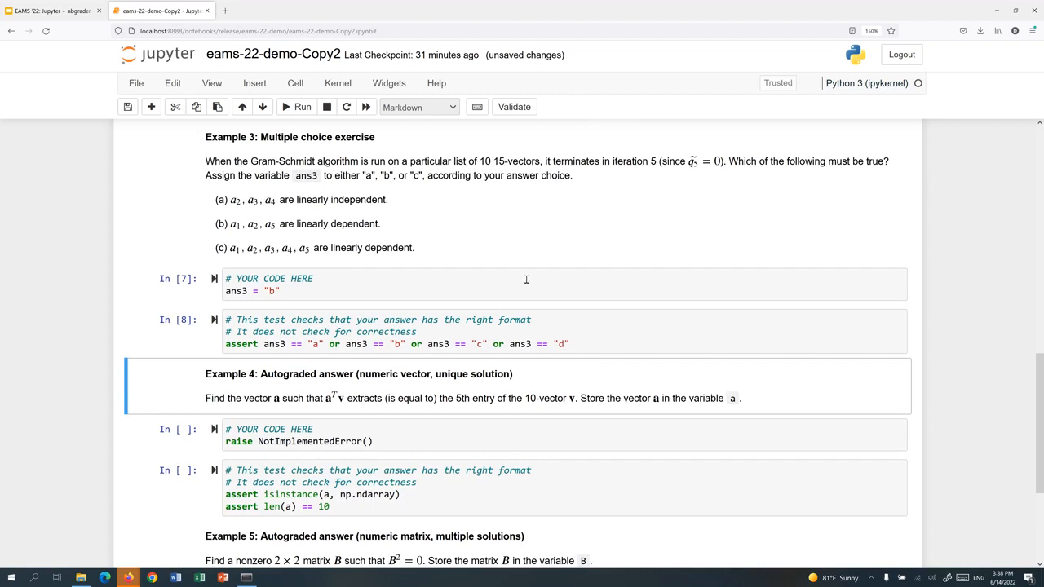
pyautogui.moveTo(552, 331)
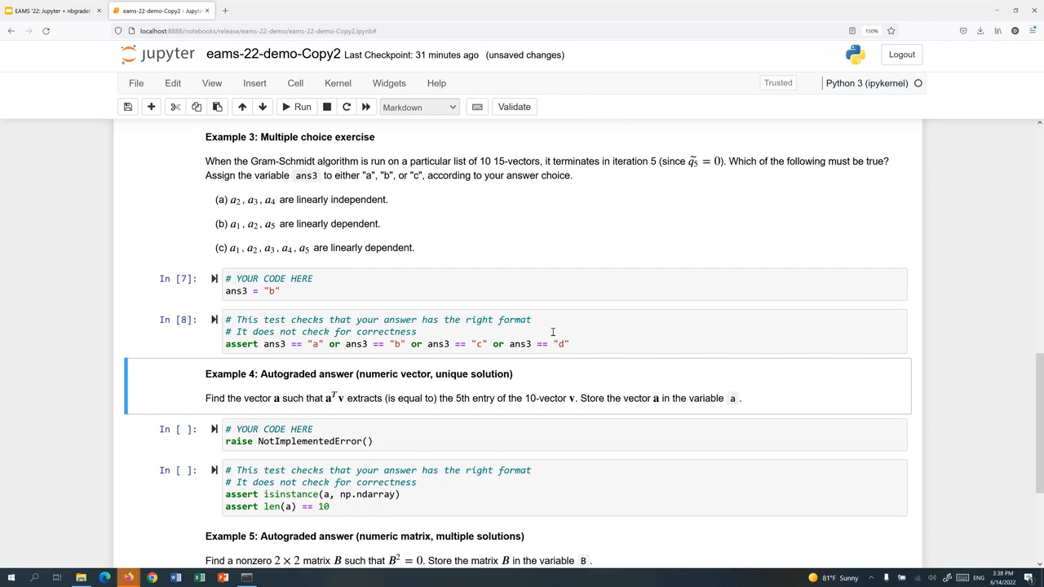
pyautogui.scroll(-3)
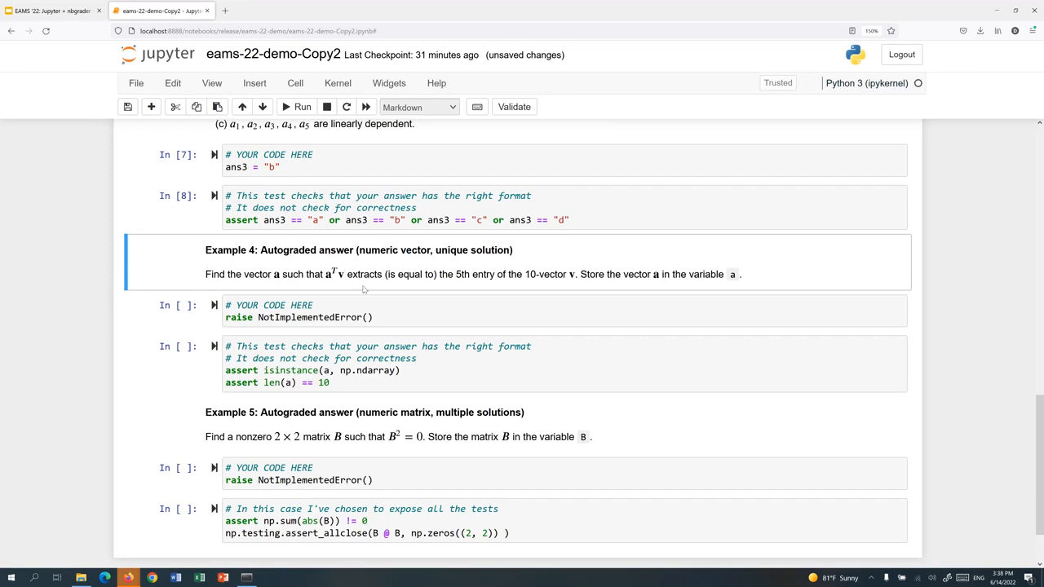
pyautogui.moveTo(503, 290)
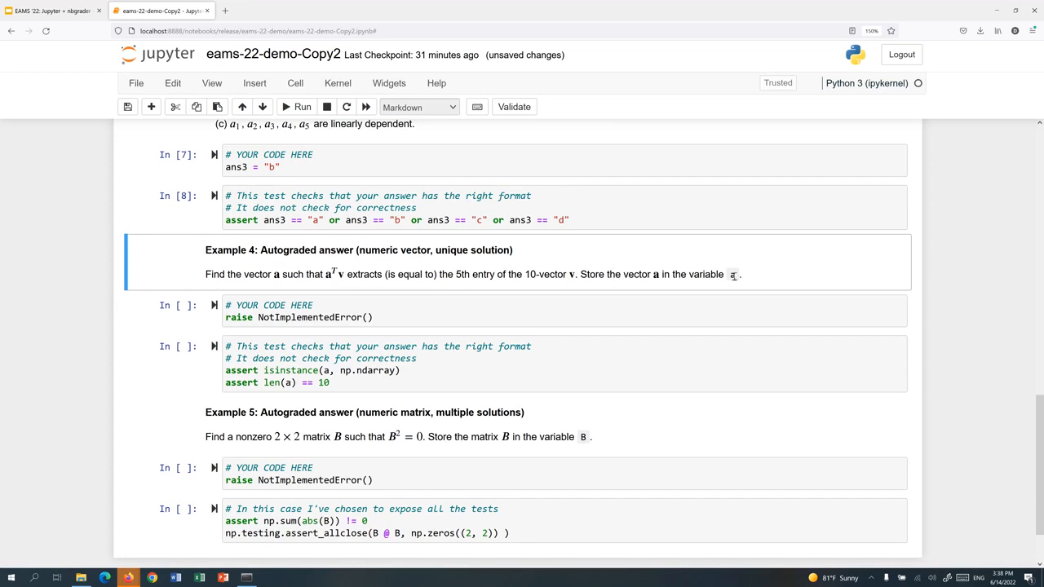
pyautogui.scroll(-3)
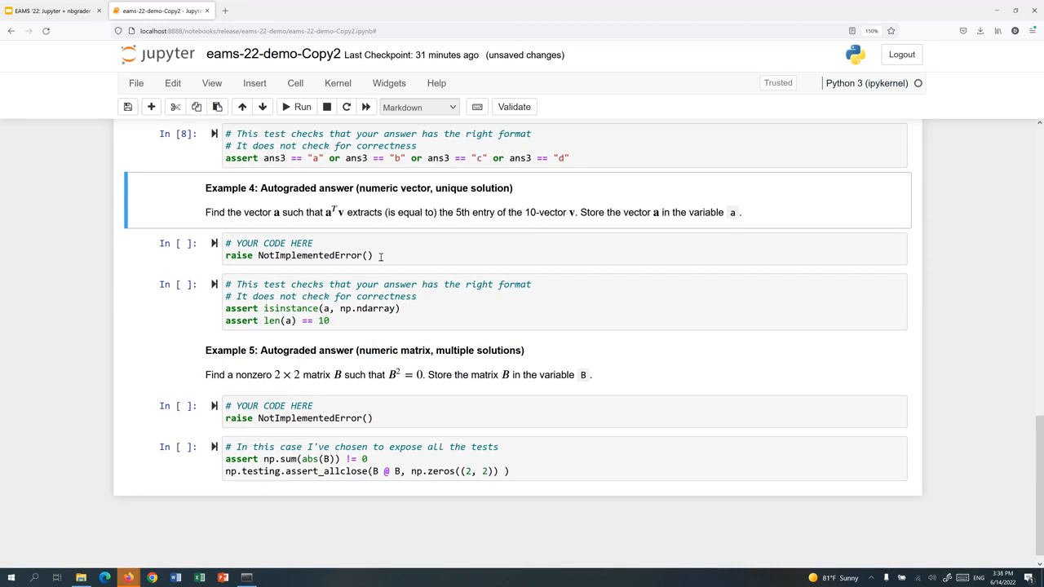
# Enter a = np.array([0, 0, 0, 0, 1, 0, 0, 0, 0, 0]) for Example 4 and run it
pyautogui.click(327, 249)
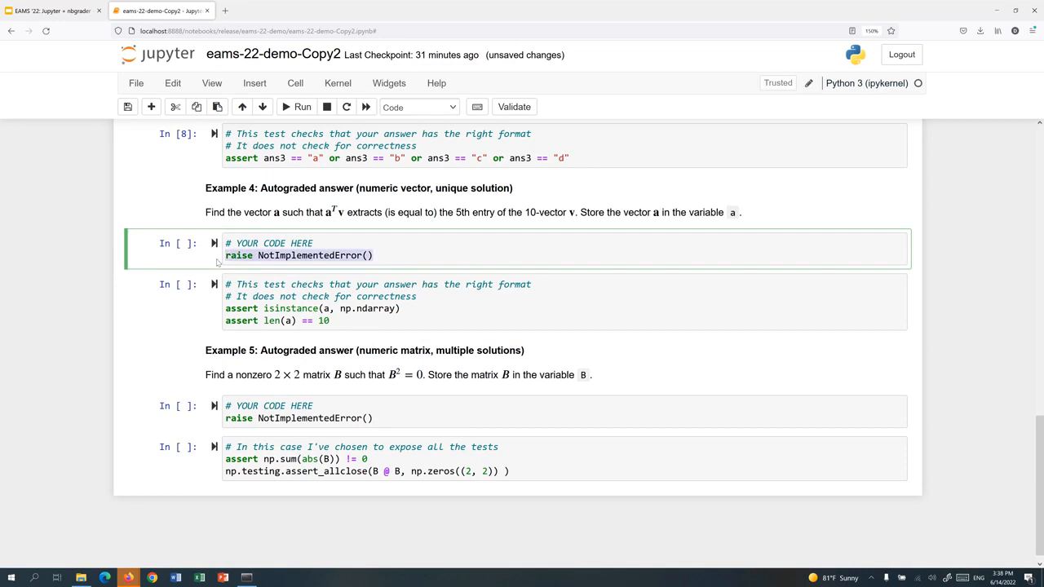
pyautogui.write('a =')
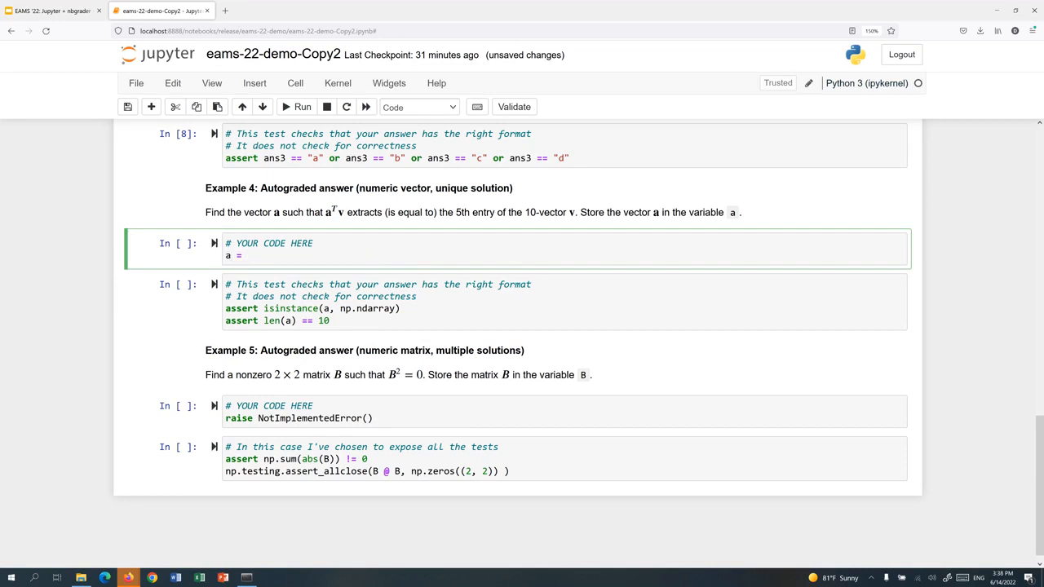
pyautogui.write('np.array([')
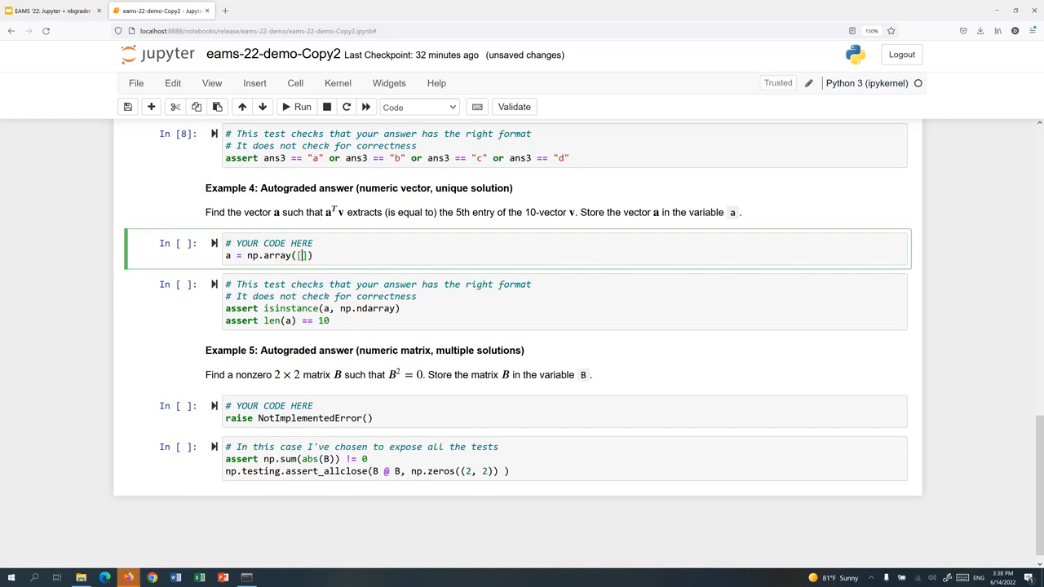
pyautogui.write('0, 0, 0, 0, 1, 0, 0, 0, 0,')
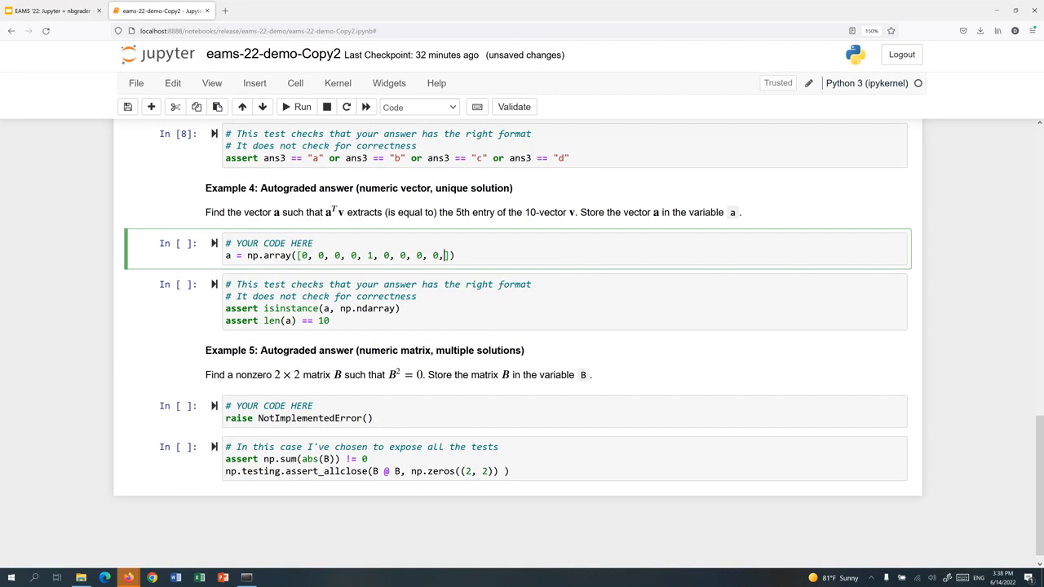
pyautogui.write('0])')
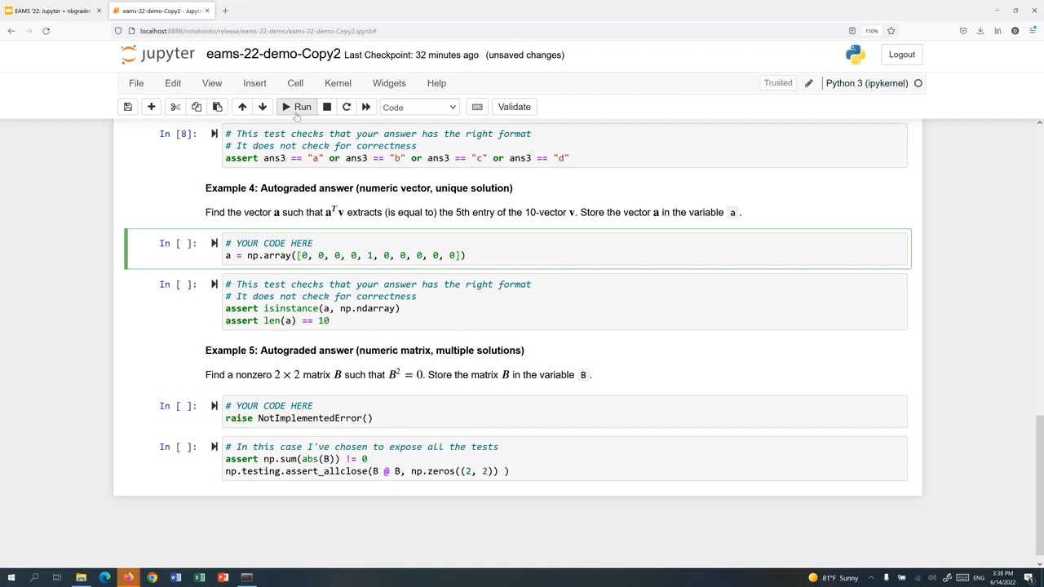
pyautogui.click(303, 107)
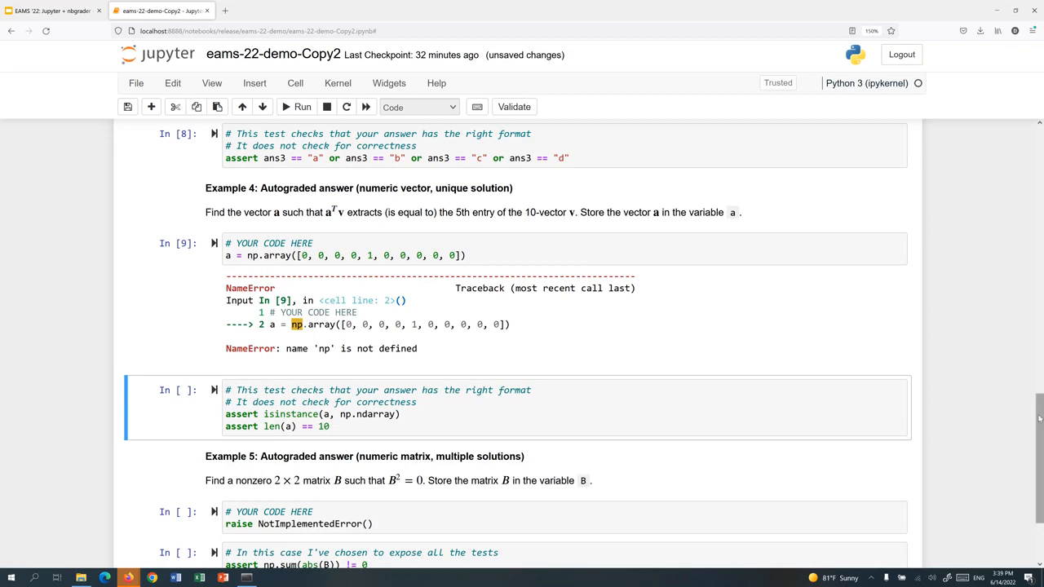
# Run the numpy import cell, then rerun Example 4's answer and format check
pyautogui.scroll(3)
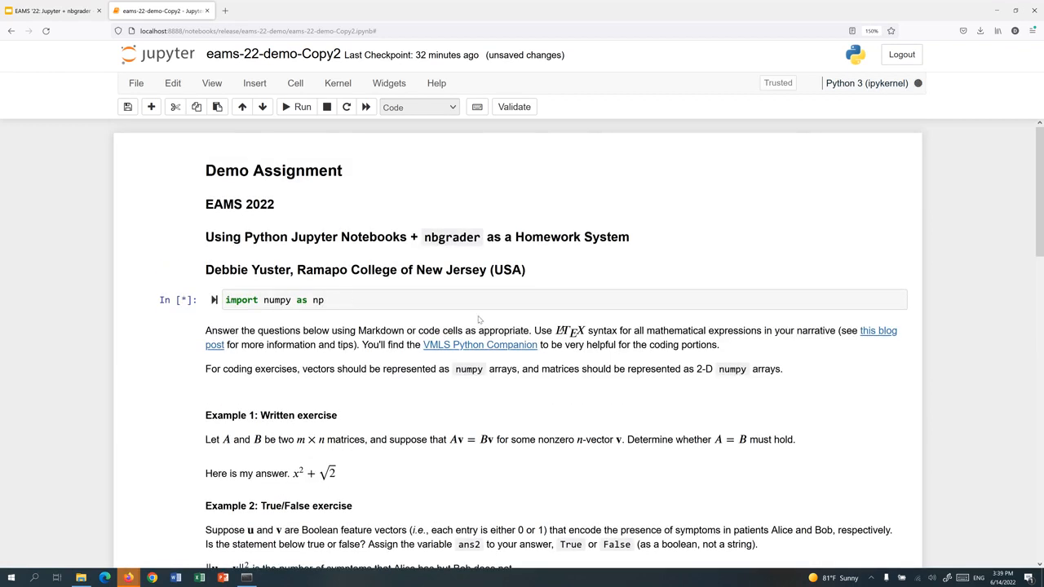
pyautogui.scroll(-3)
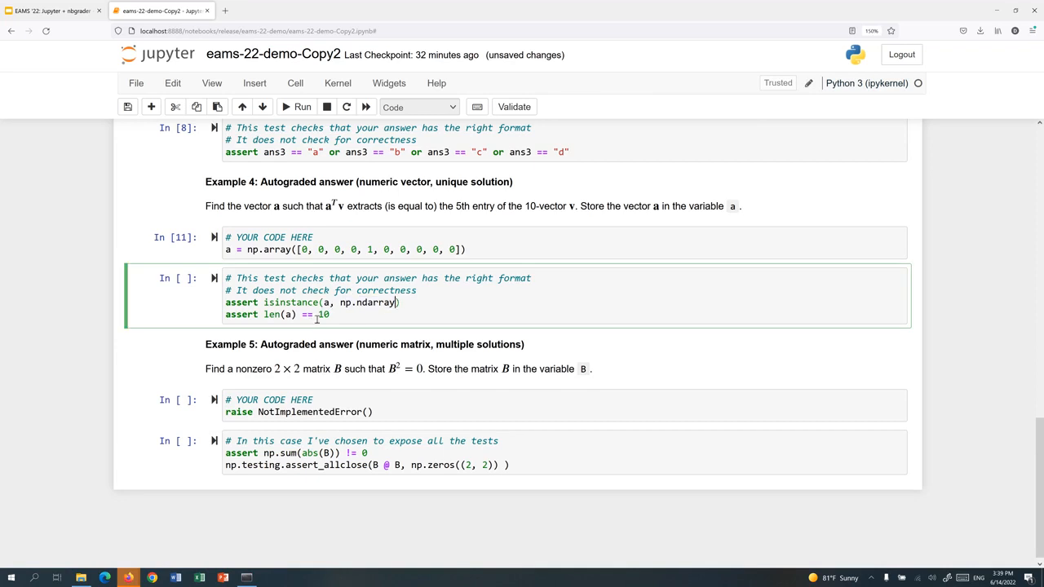
pyautogui.click(302, 107)
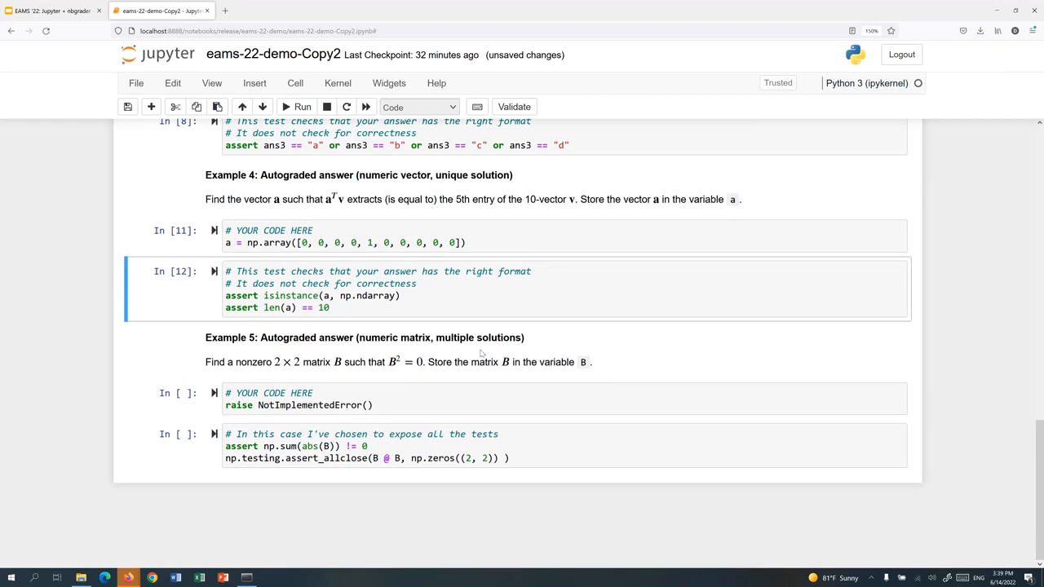
pyautogui.moveTo(267, 385)
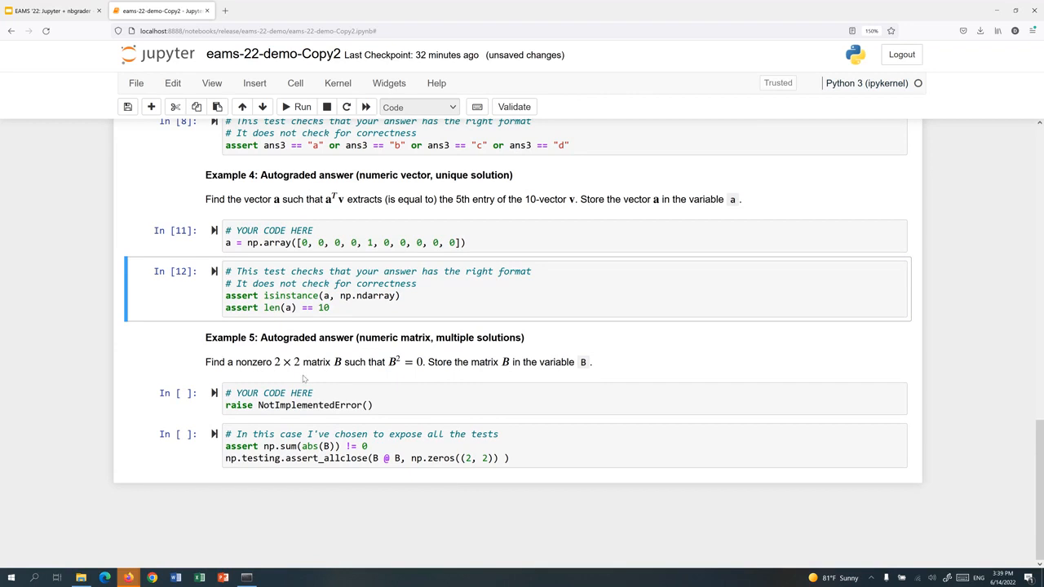
pyautogui.moveTo(304, 378)
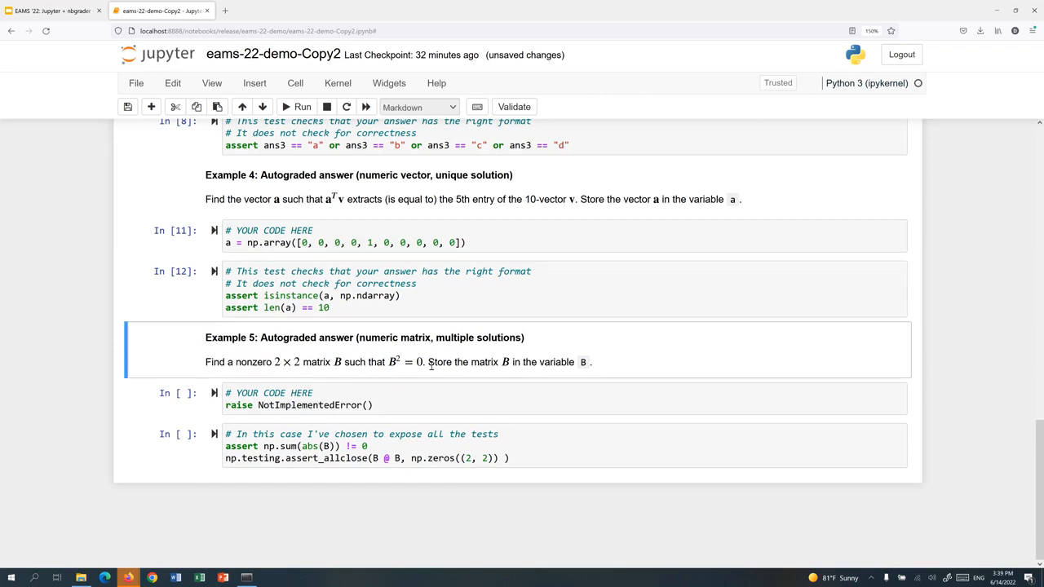
pyautogui.moveTo(459, 426)
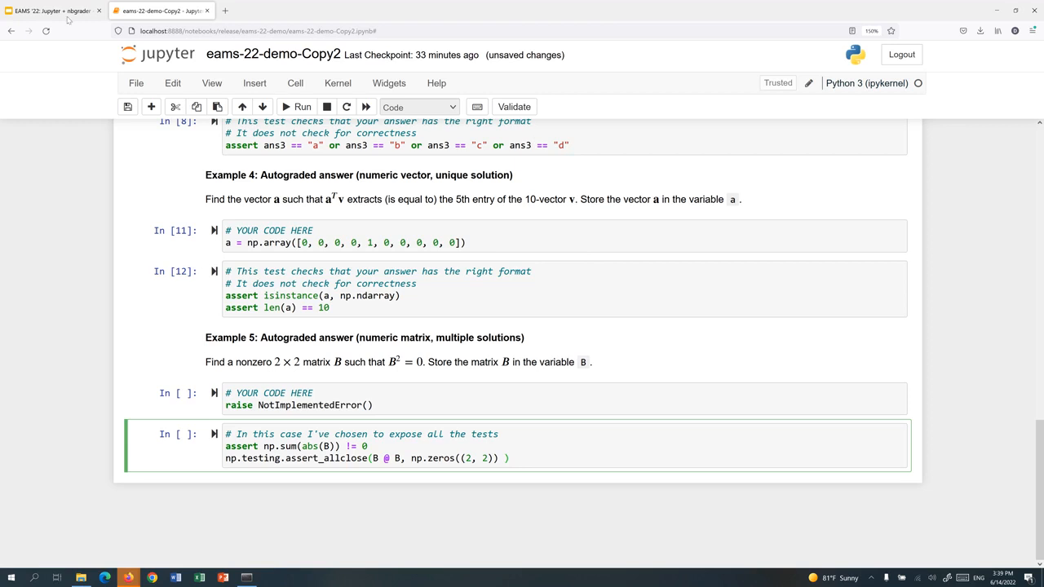
# Return to the EAMS '22 slides and start the full-screen slideshow
pyautogui.click(53, 10)
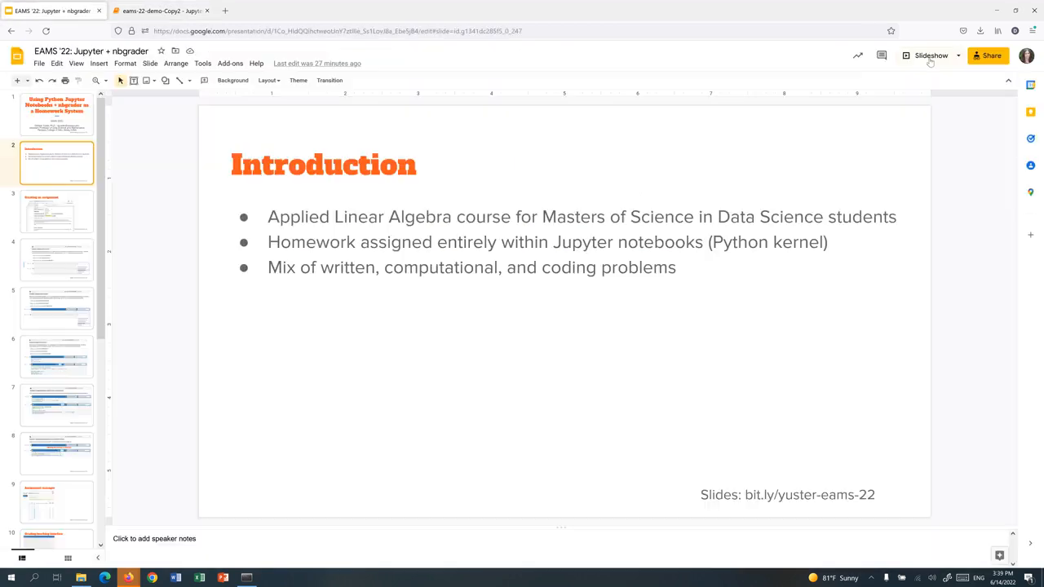
pyautogui.click(930, 56)
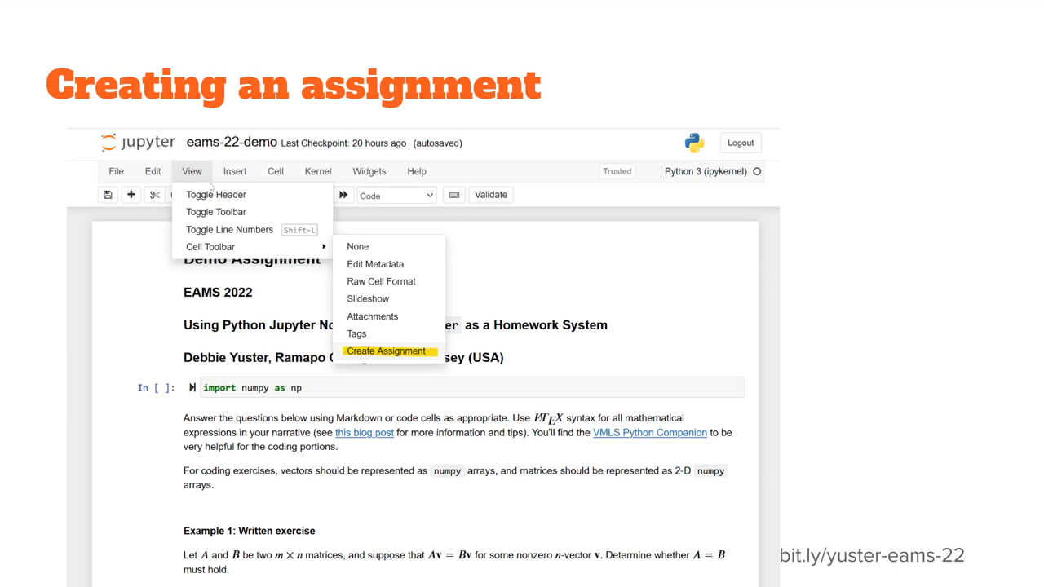
pyautogui.moveTo(401, 357)
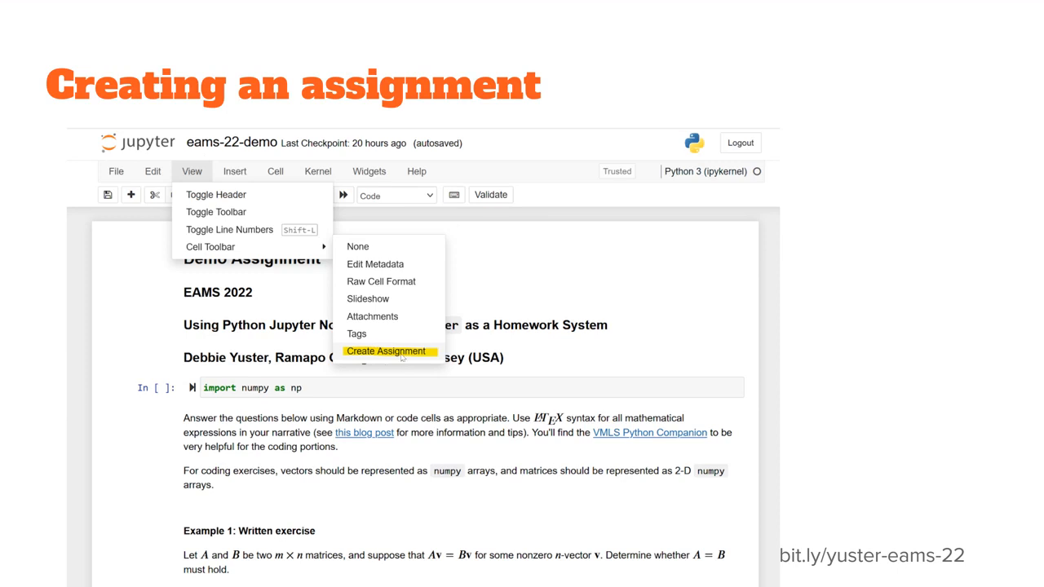
# Mark Example 3's cells as Autograded answer and Autograder tests in the walkthrough
pyautogui.click(386, 351)
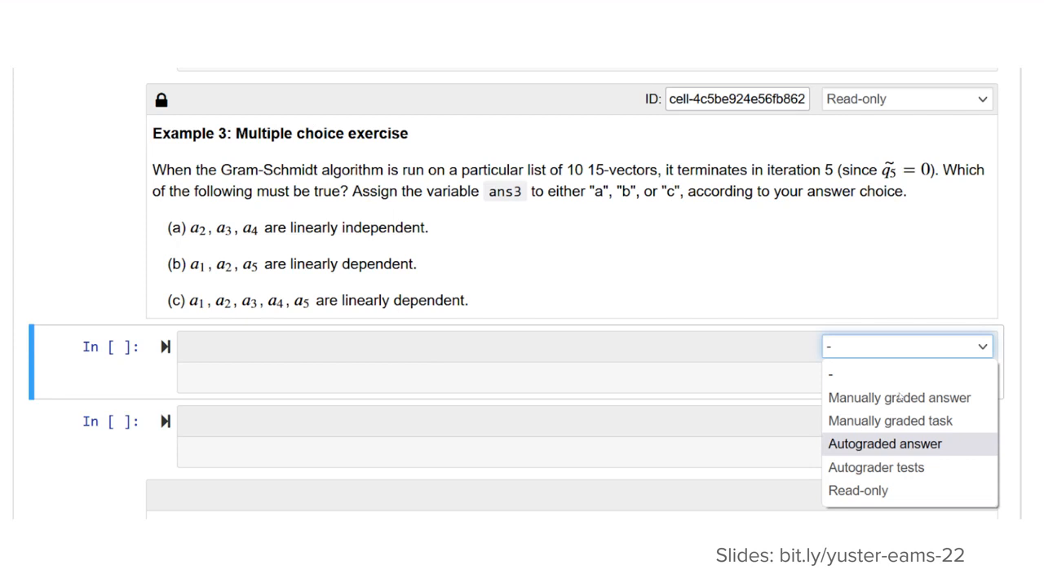
pyautogui.moveTo(848, 485)
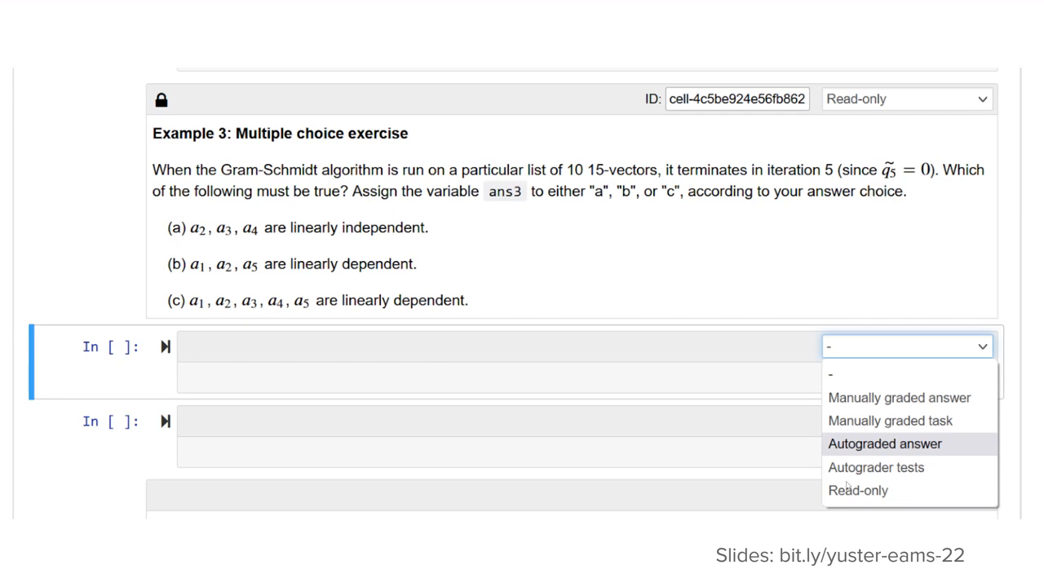
pyautogui.moveTo(486, 367)
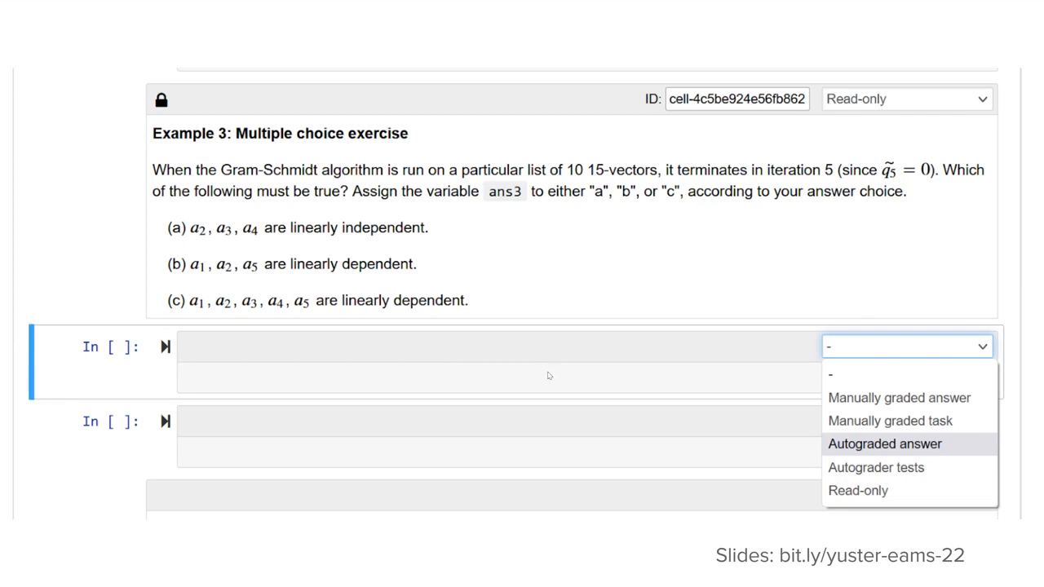
pyautogui.moveTo(548, 384)
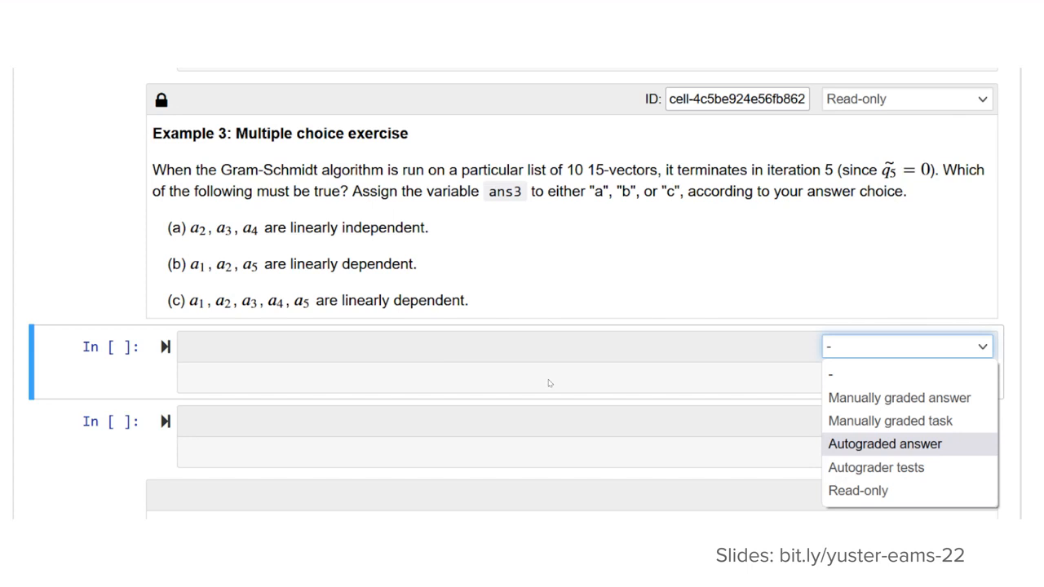
pyautogui.click(884, 444)
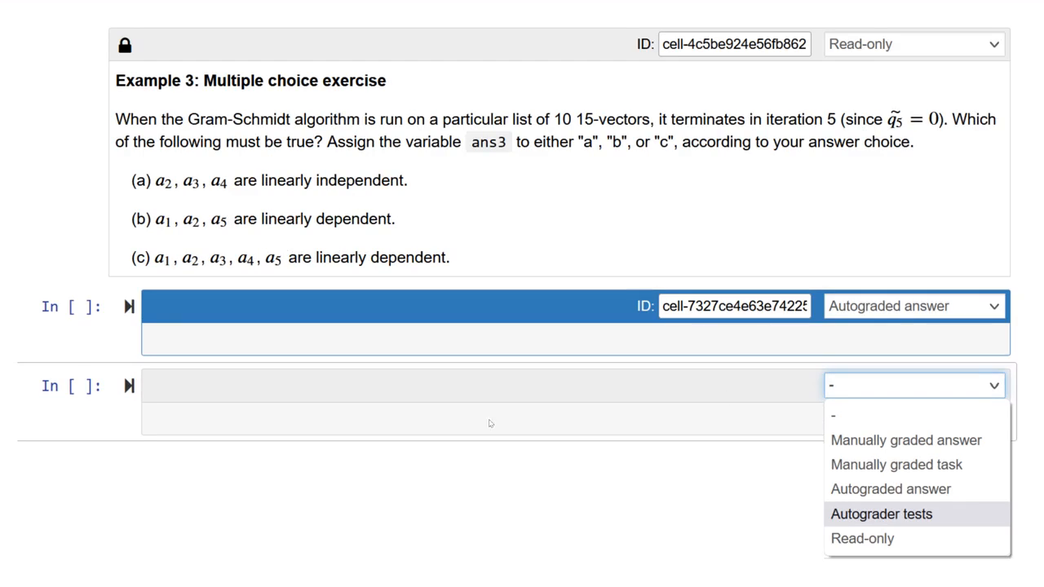
pyautogui.moveTo(524, 447)
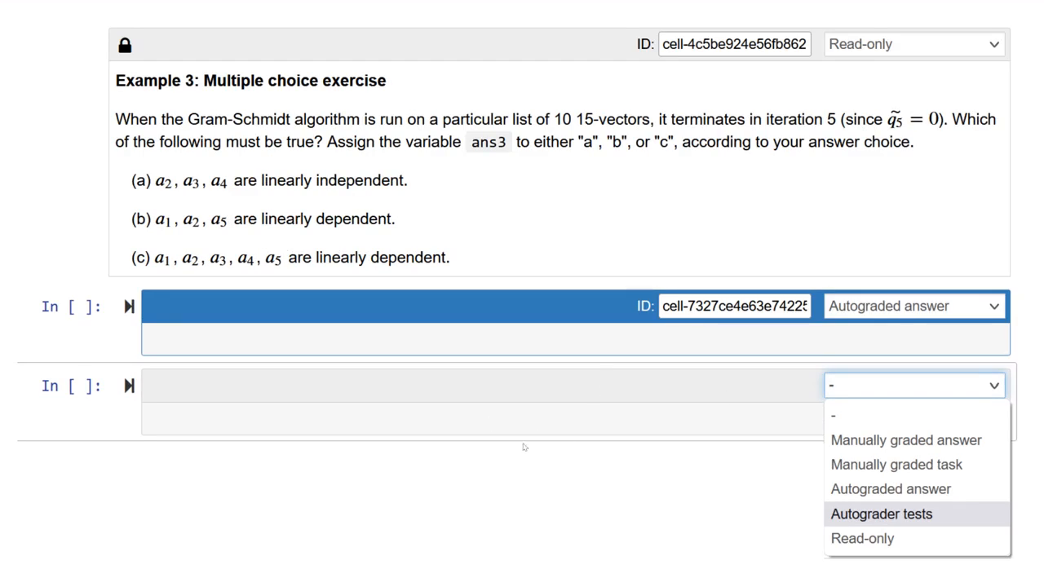
pyautogui.moveTo(868, 526)
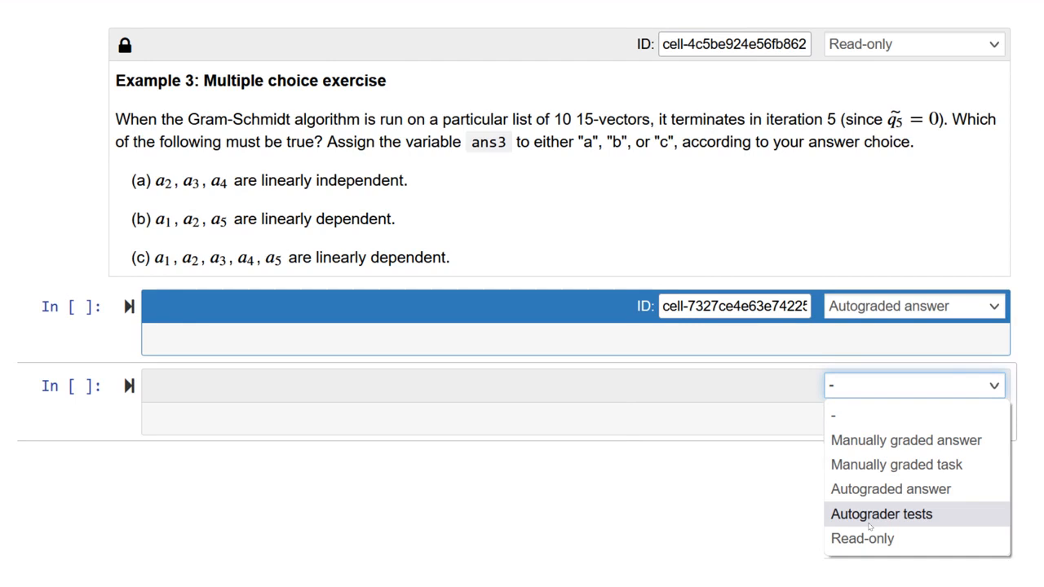
pyautogui.click(880, 514)
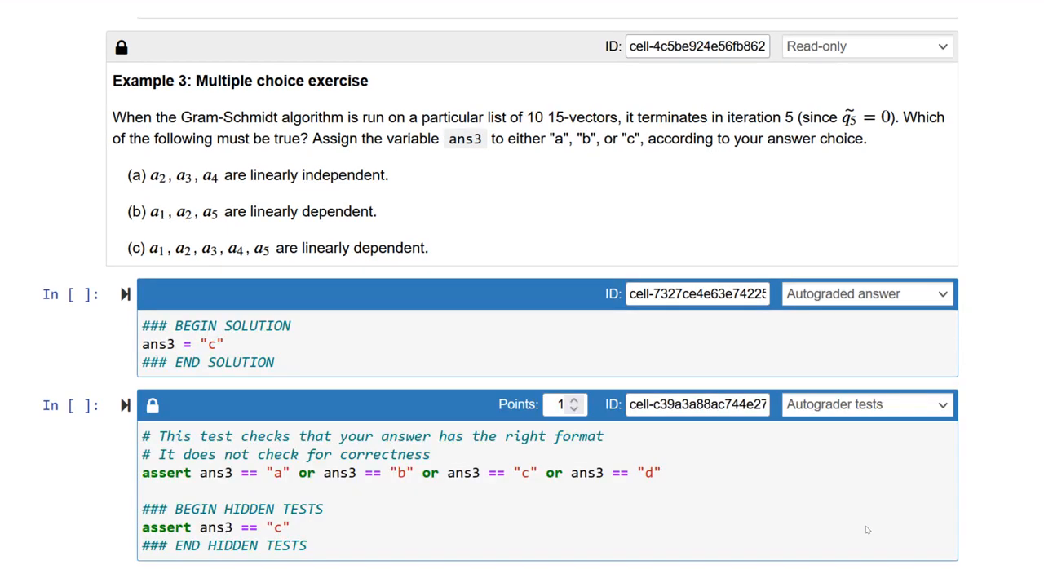
pyautogui.moveTo(173, 333)
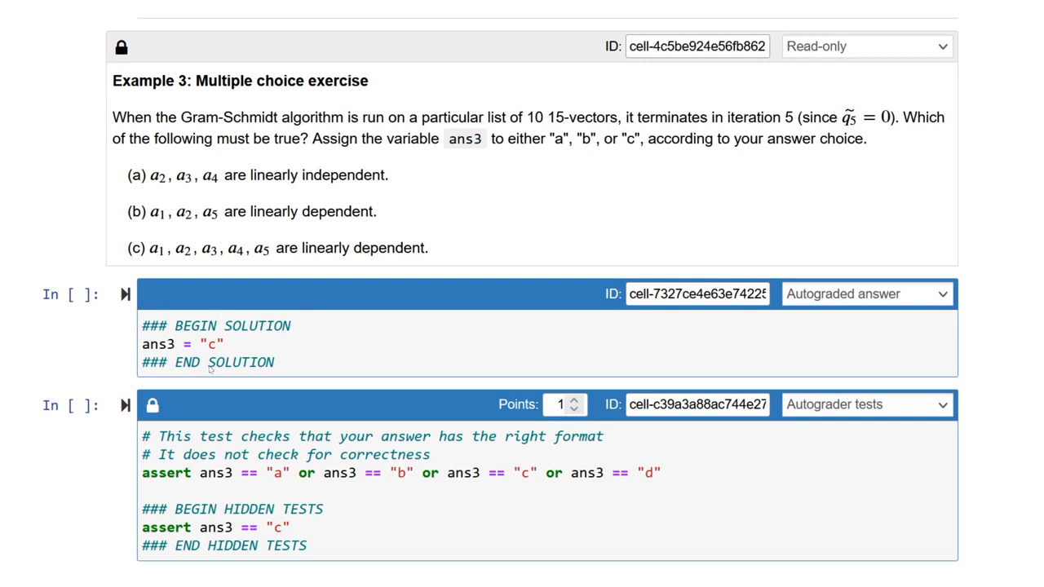
pyautogui.moveTo(272, 441)
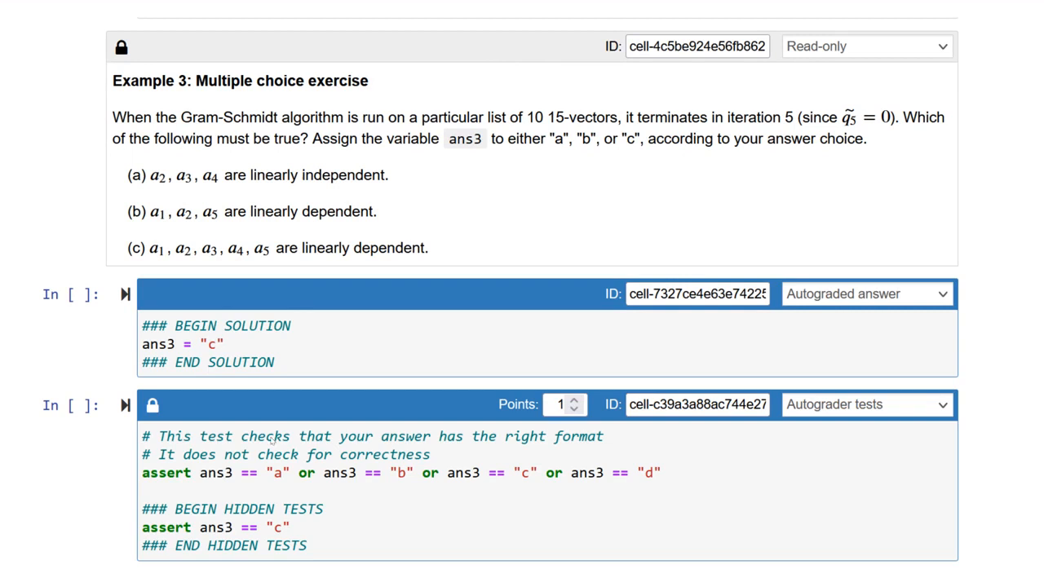
pyautogui.moveTo(643, 487)
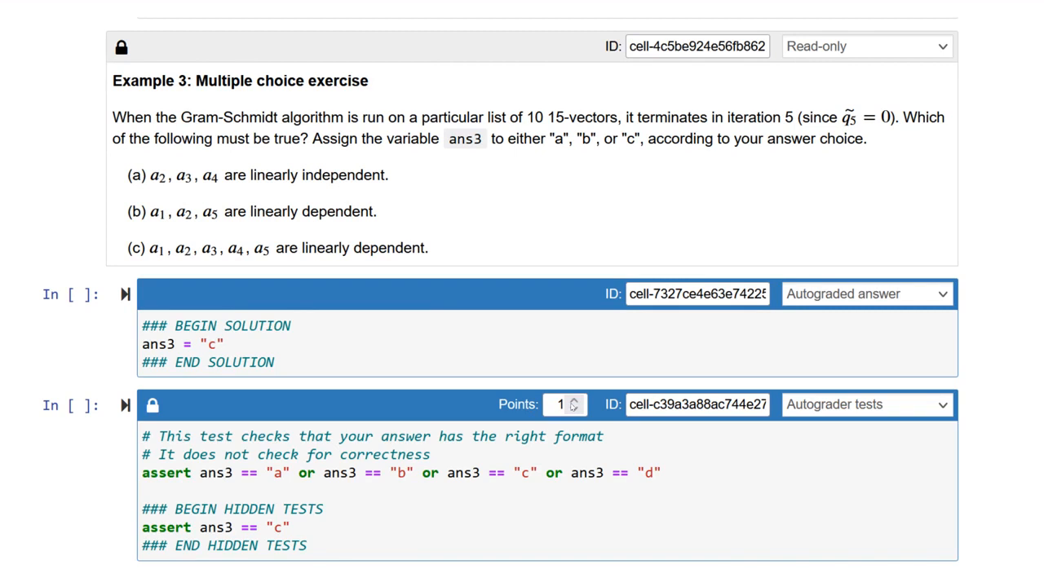
pyautogui.moveTo(949, 461)
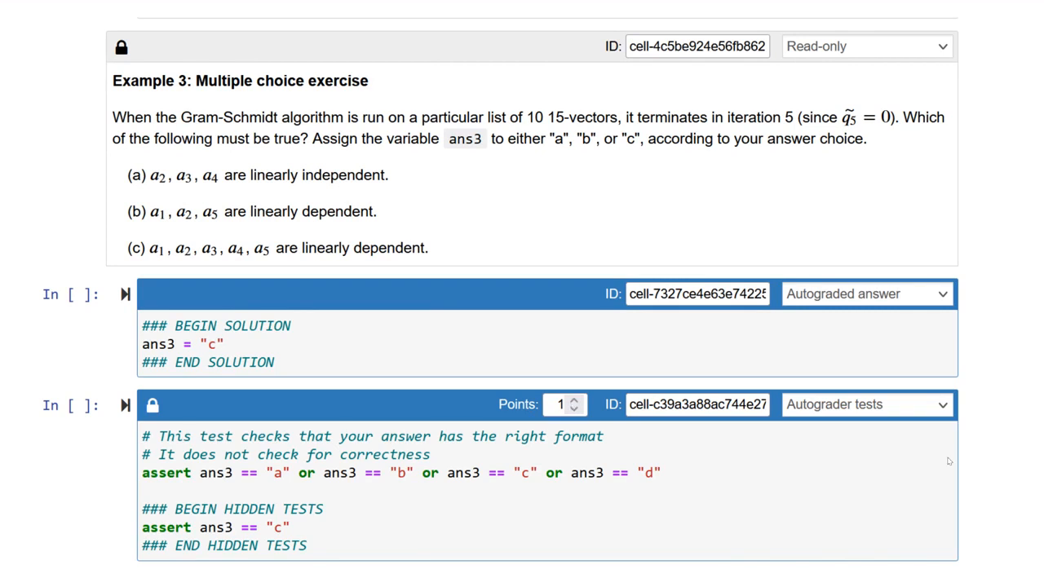
pyautogui.scroll(-3)
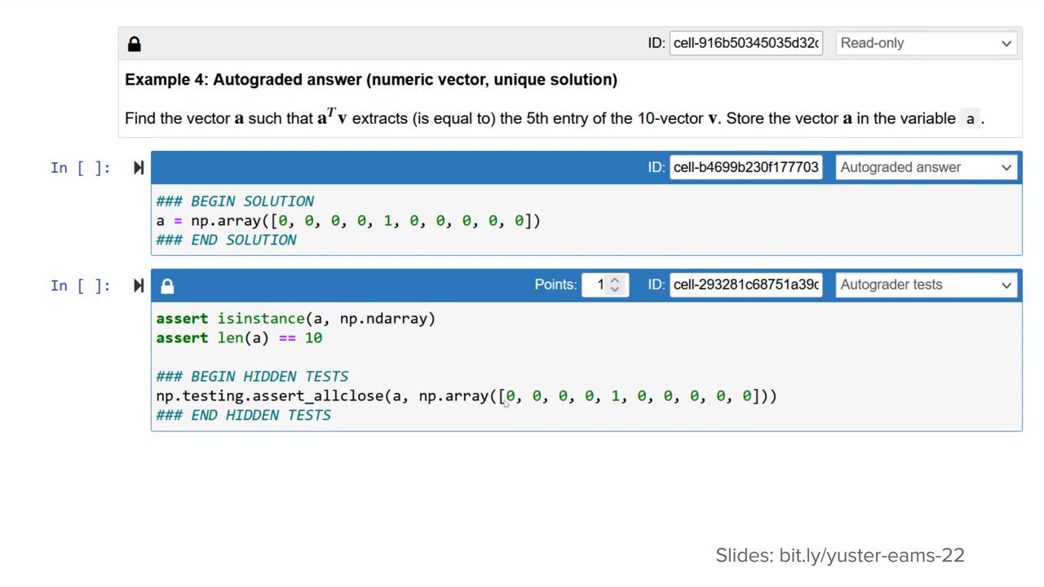
pyautogui.moveTo(593, 416)
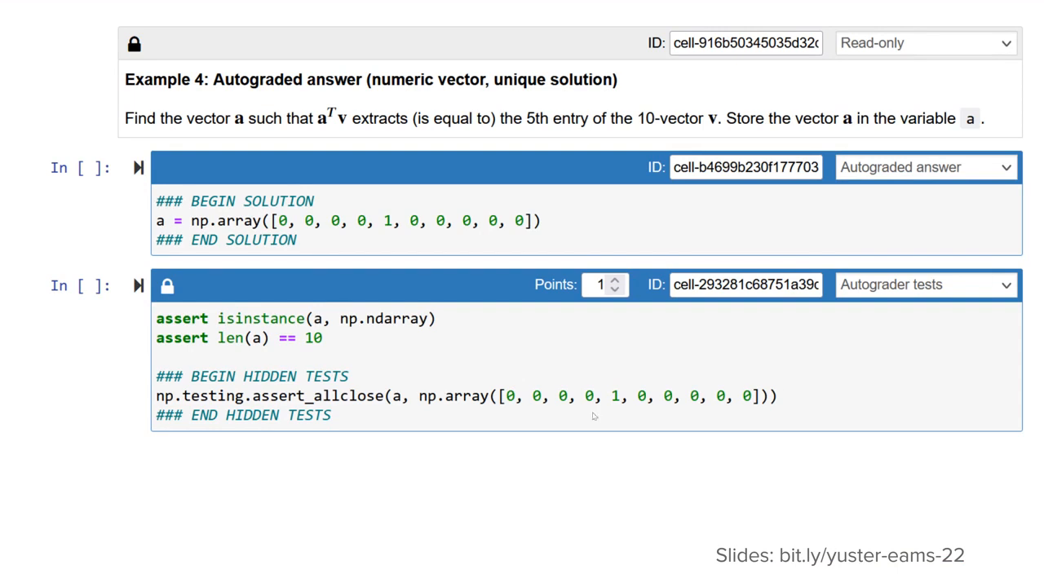
pyautogui.moveTo(375, 424)
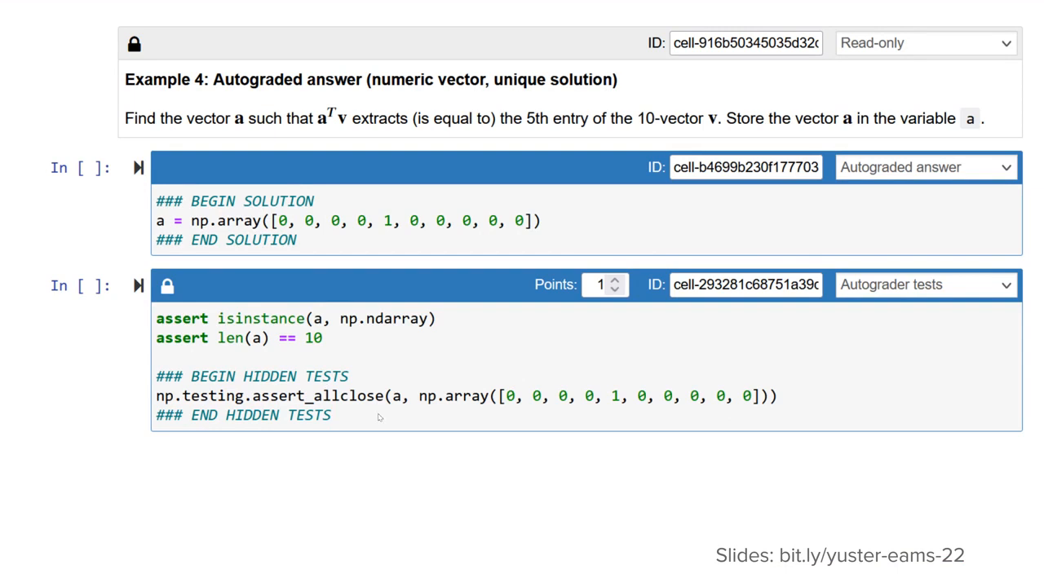
pyautogui.moveTo(383, 417)
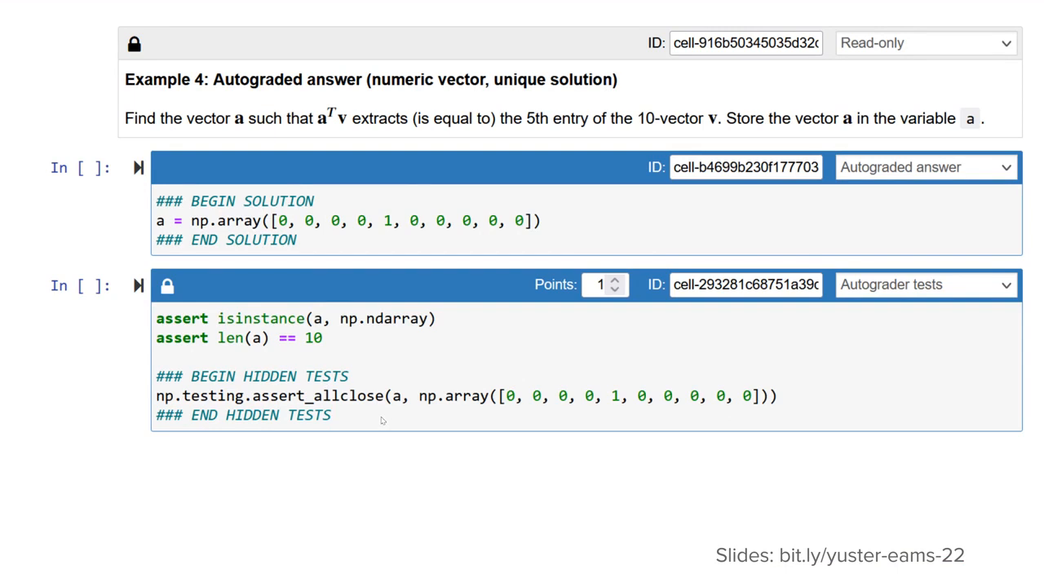
pyautogui.moveTo(370, 414)
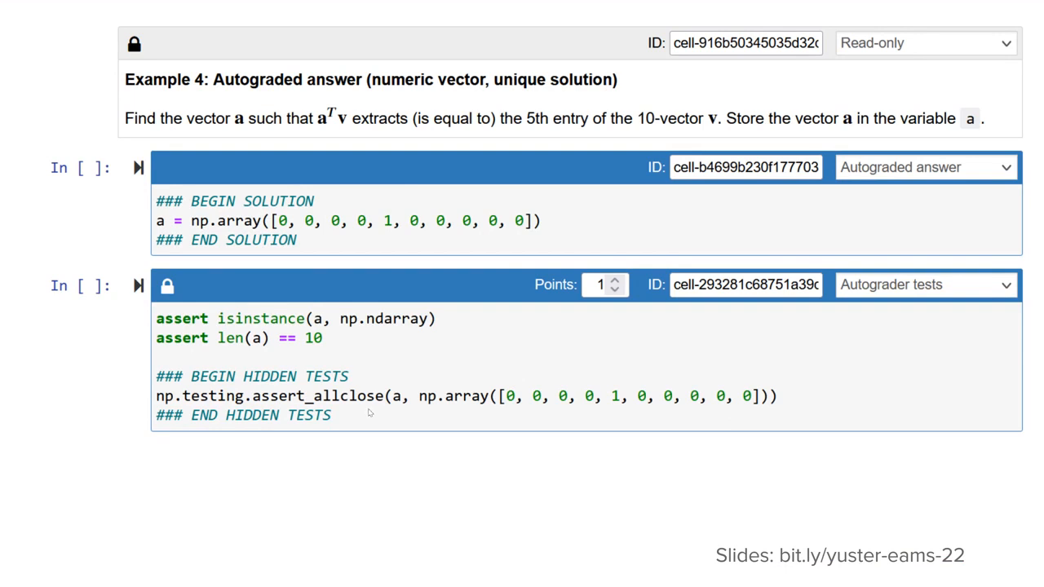
# Scroll to the Example 4 autograded vector exercise slide
pyautogui.scroll(-3)
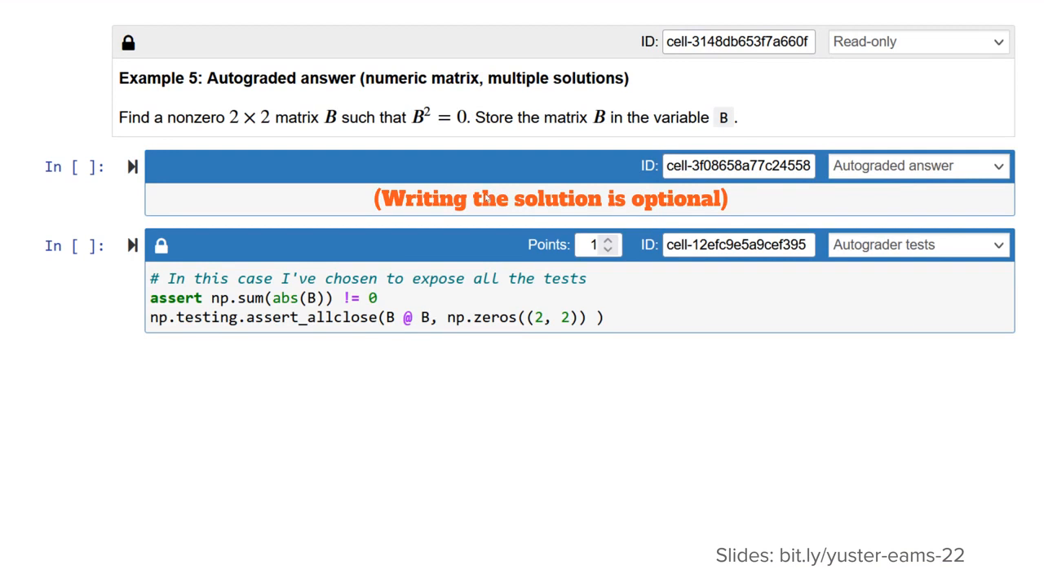
pyautogui.moveTo(423, 130)
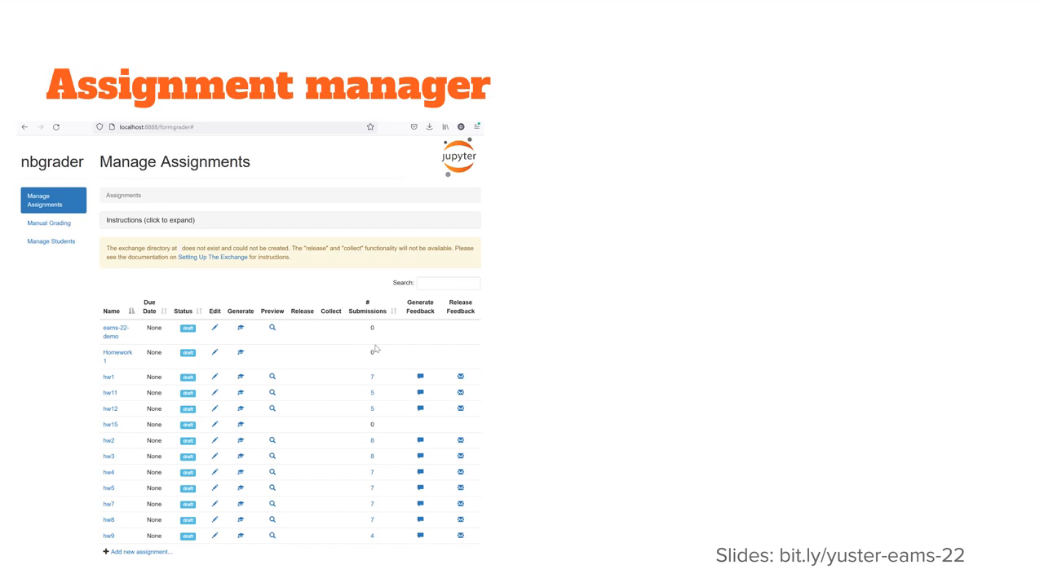
pyautogui.moveTo(600, 184)
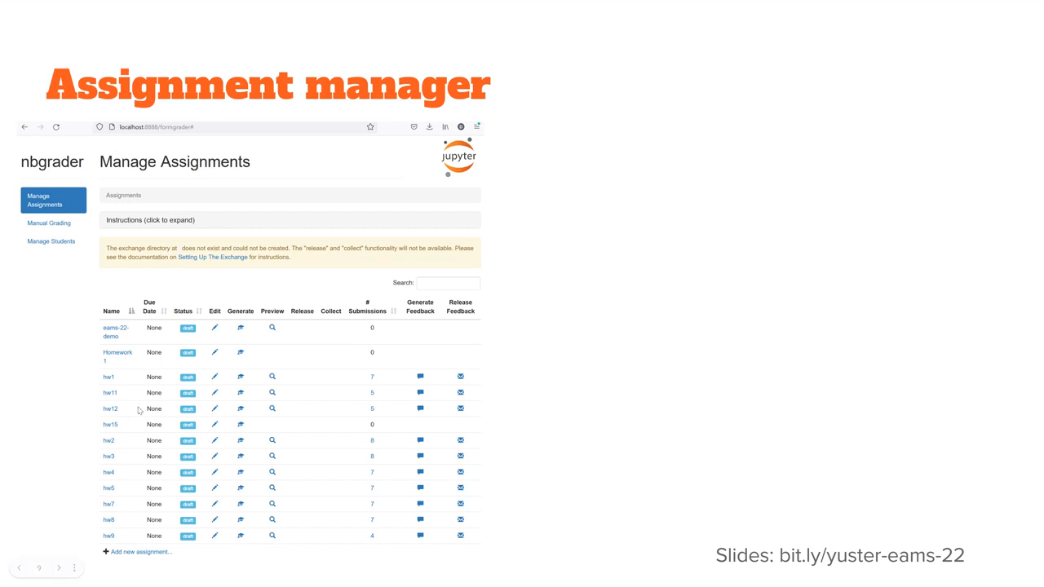
pyautogui.moveTo(102, 335)
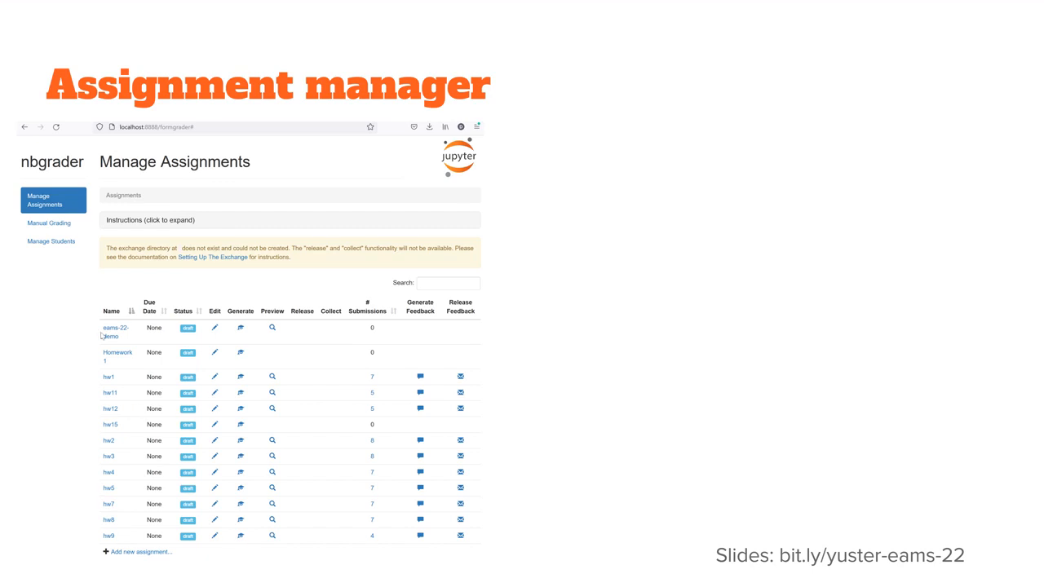
pyautogui.moveTo(575, 355)
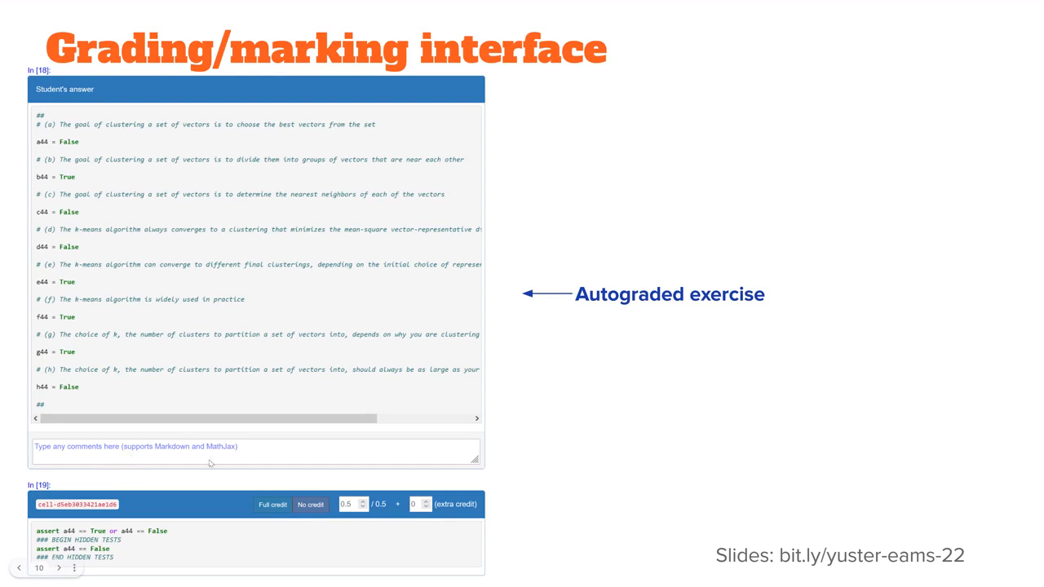
pyautogui.moveTo(240, 458)
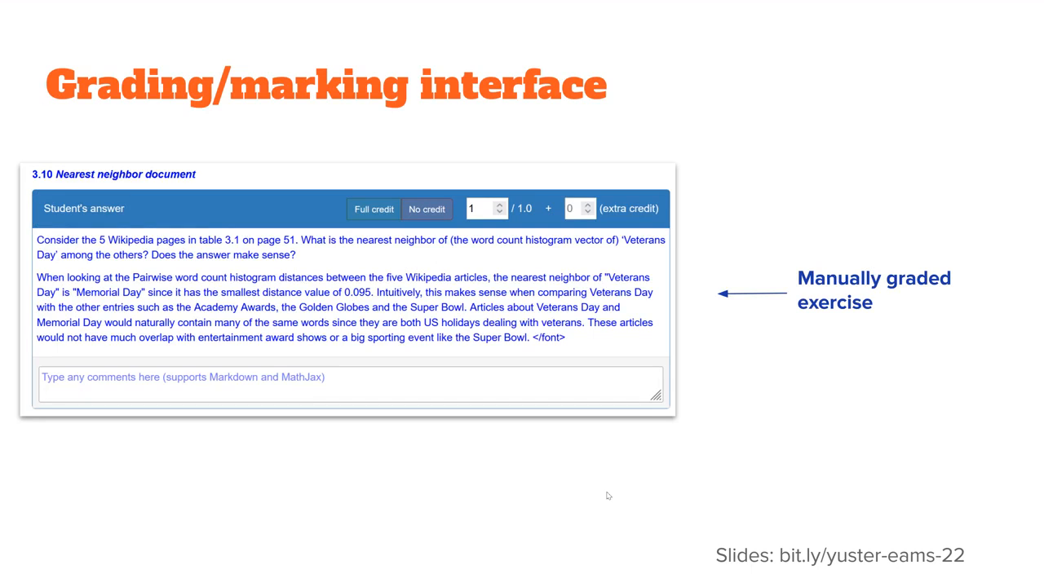
pyautogui.moveTo(301, 268)
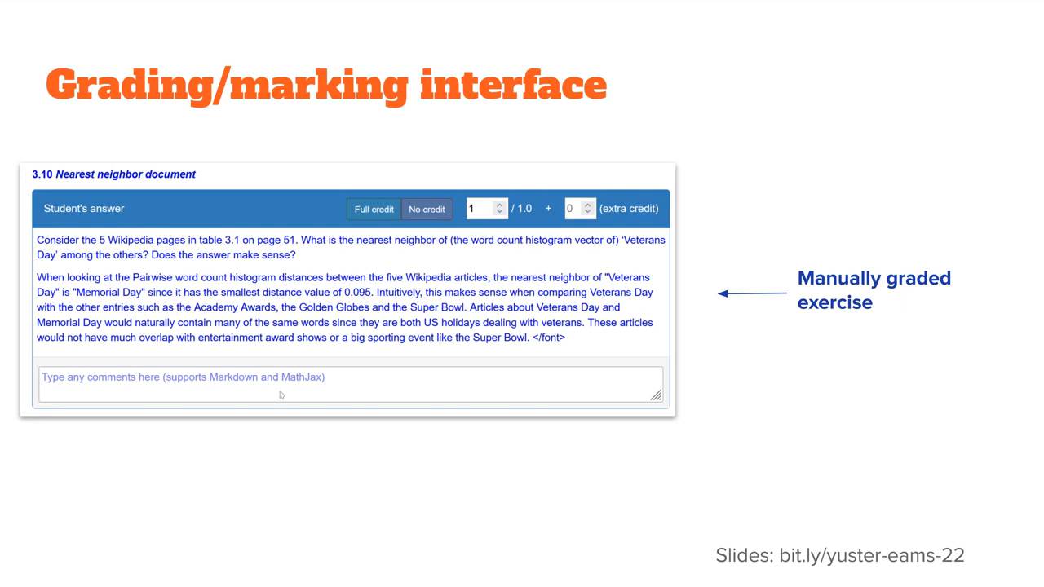
pyautogui.moveTo(257, 397)
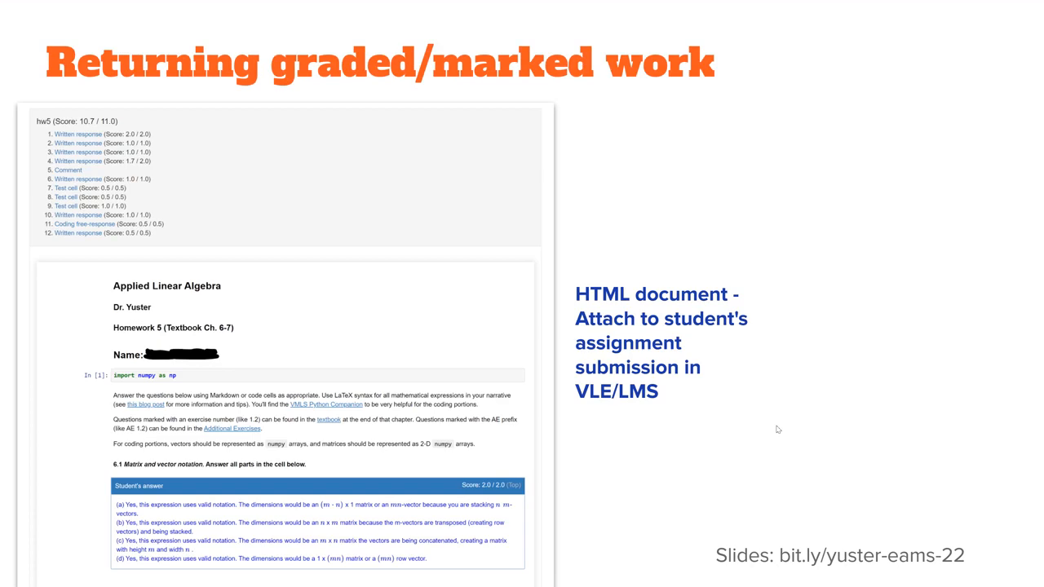
pyautogui.moveTo(742, 407)
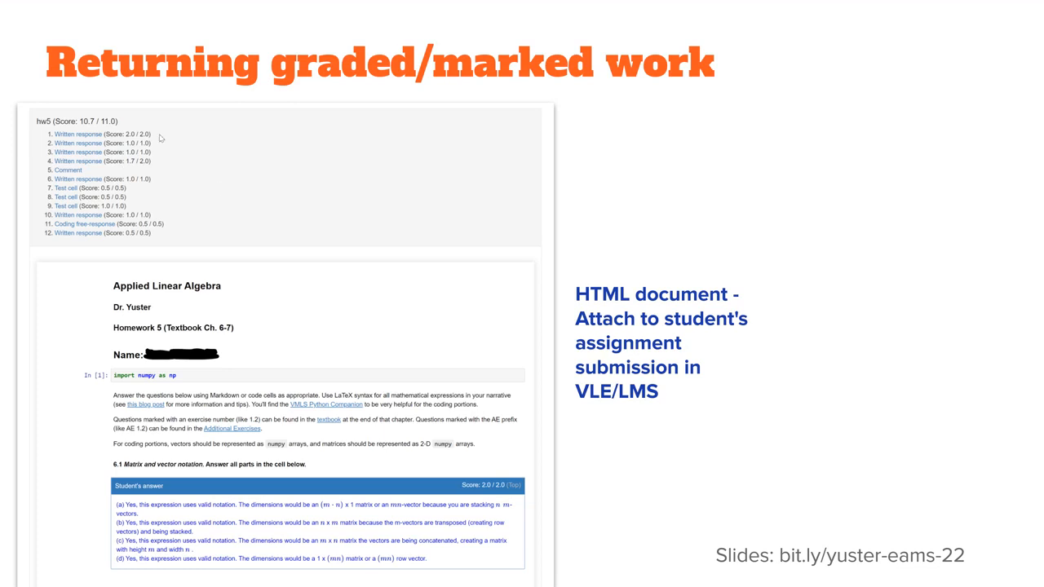
pyautogui.moveTo(70, 191)
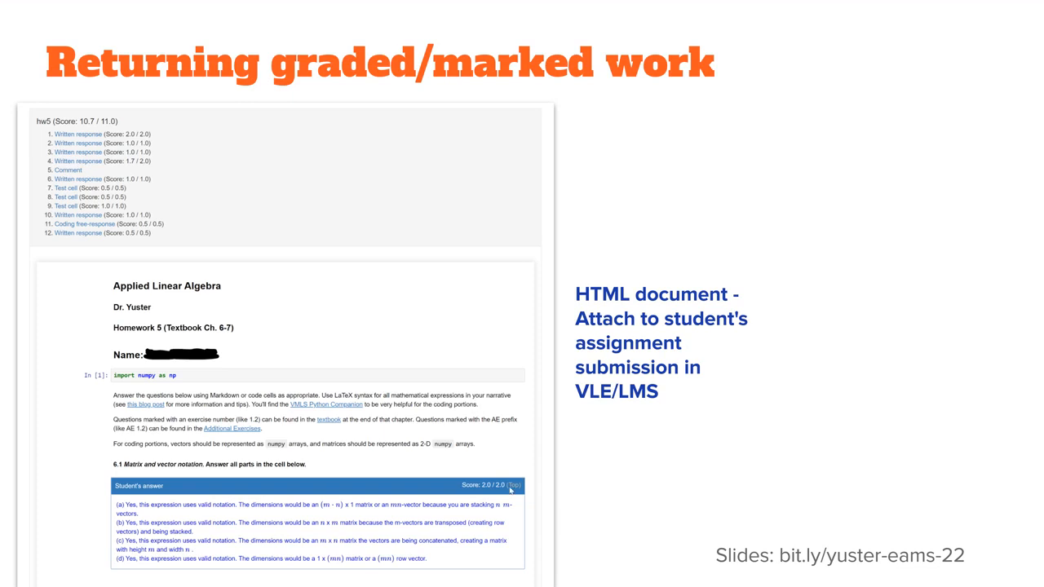
pyautogui.moveTo(459, 484)
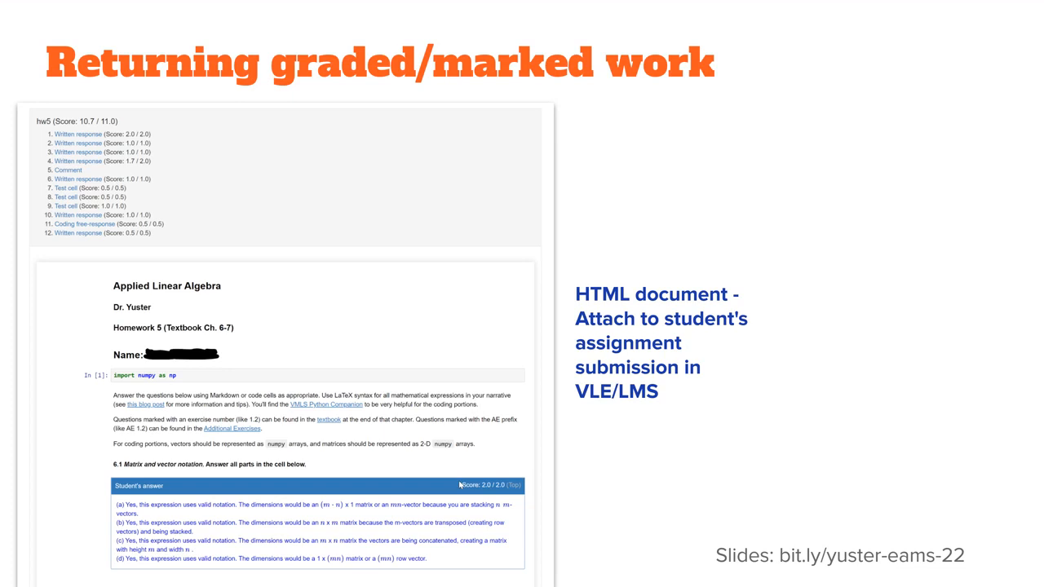
pyautogui.moveTo(459, 485)
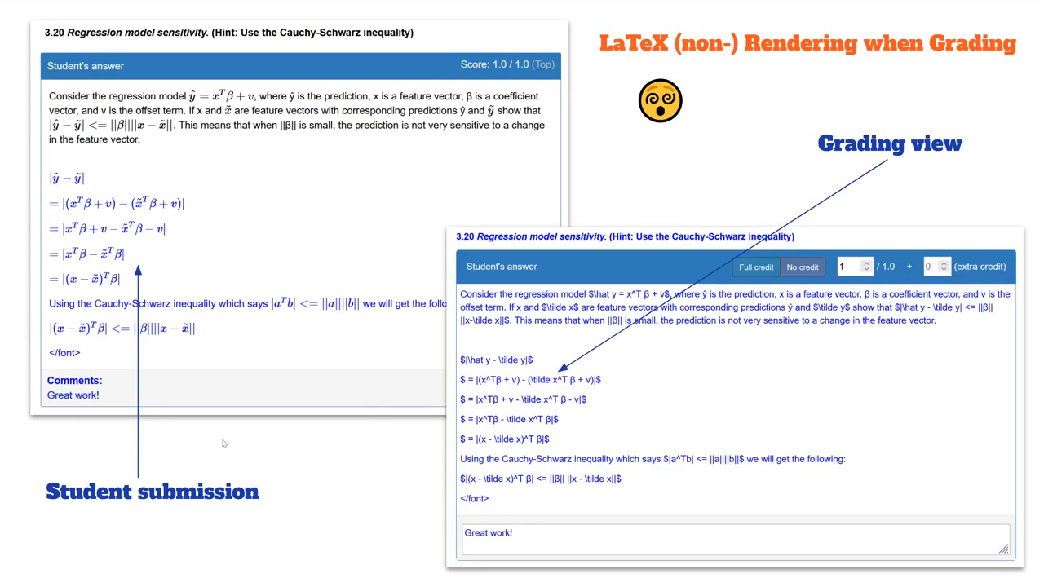
pyautogui.moveTo(63, 290)
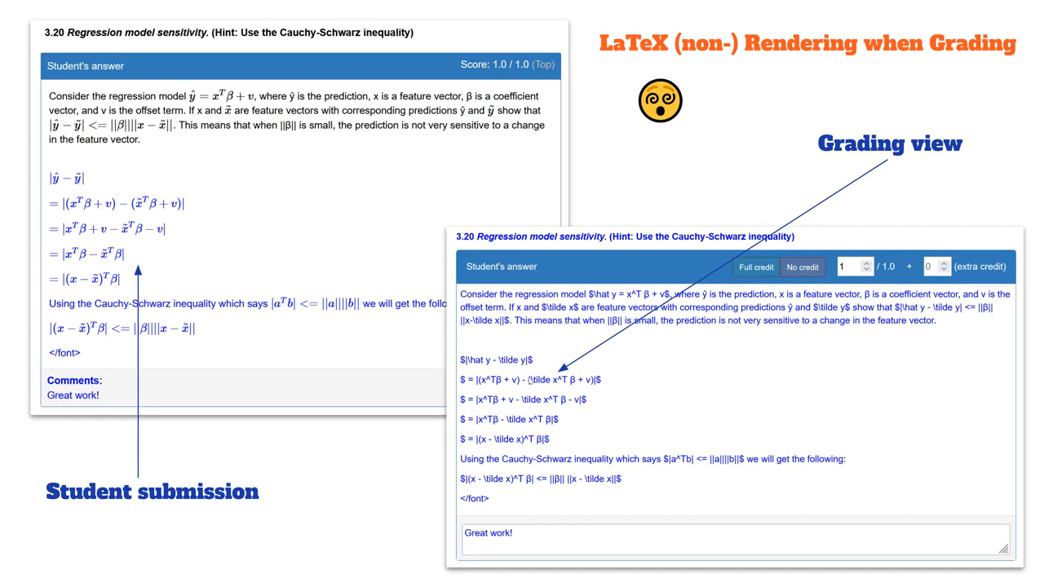
pyautogui.moveTo(534, 394)
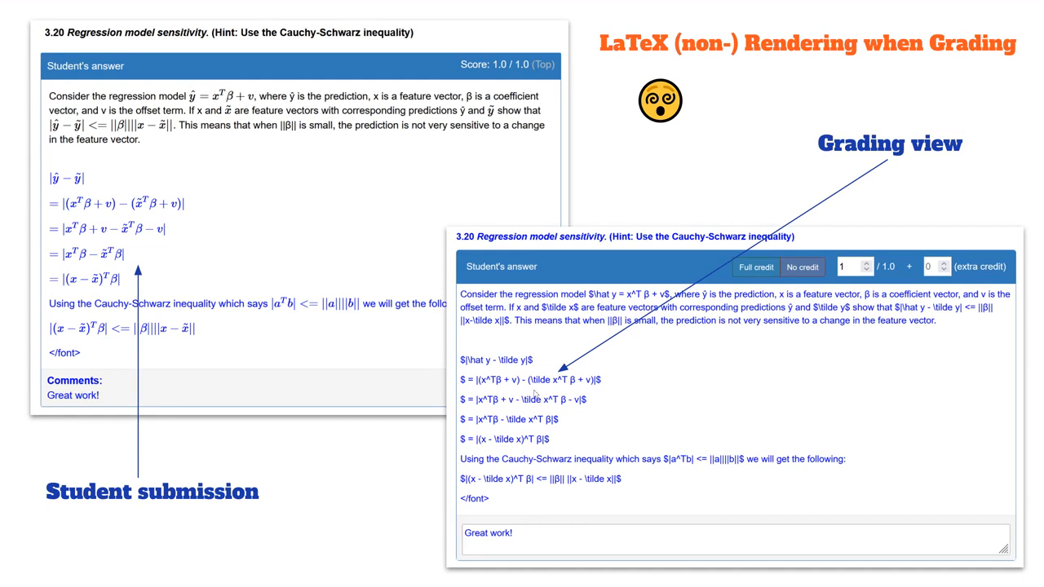
pyautogui.moveTo(558, 421)
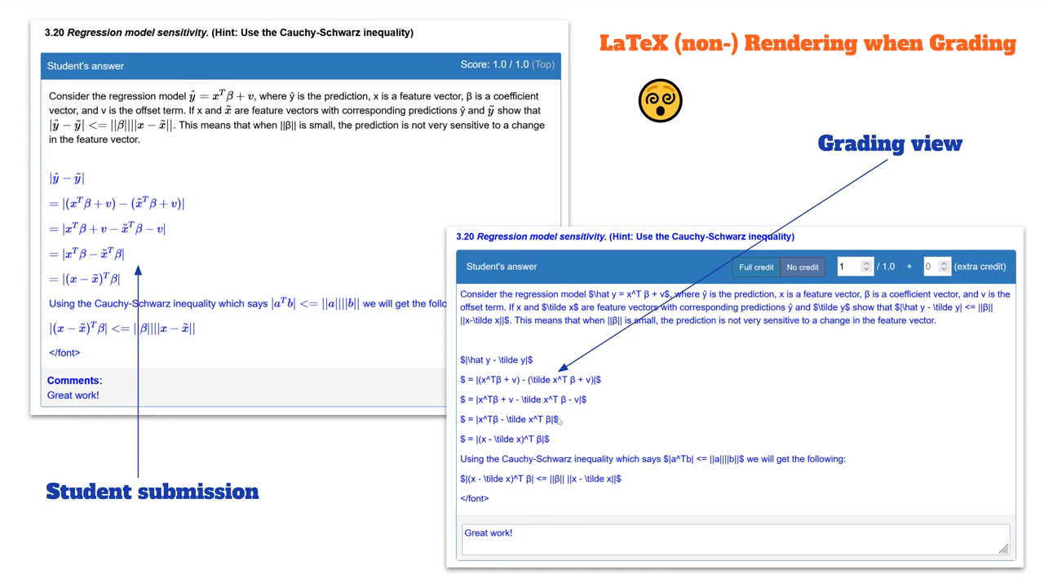
pyautogui.moveTo(553, 452)
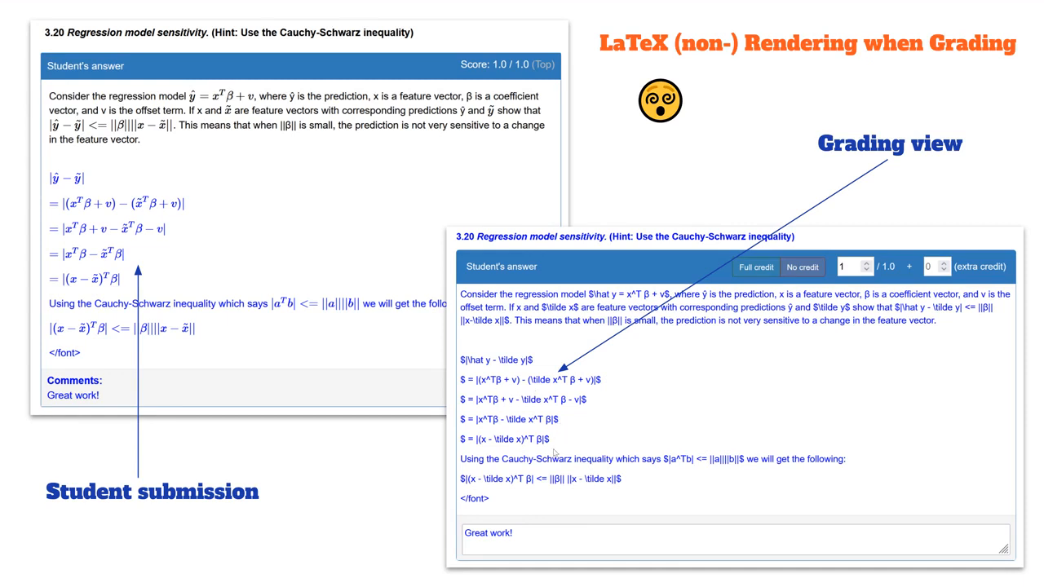